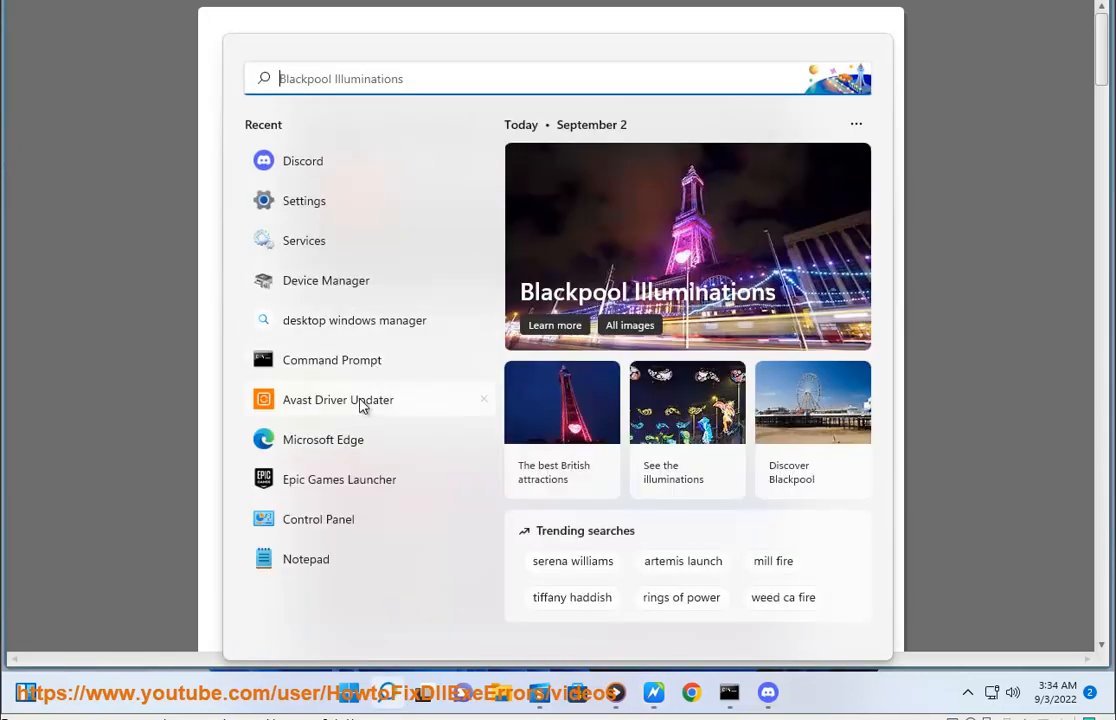
- Launch Avast Driver Updater and run its driver scan, finding 2 of 38 drivers outdated
{"action": "left_click", "coordinate": [338, 400]}
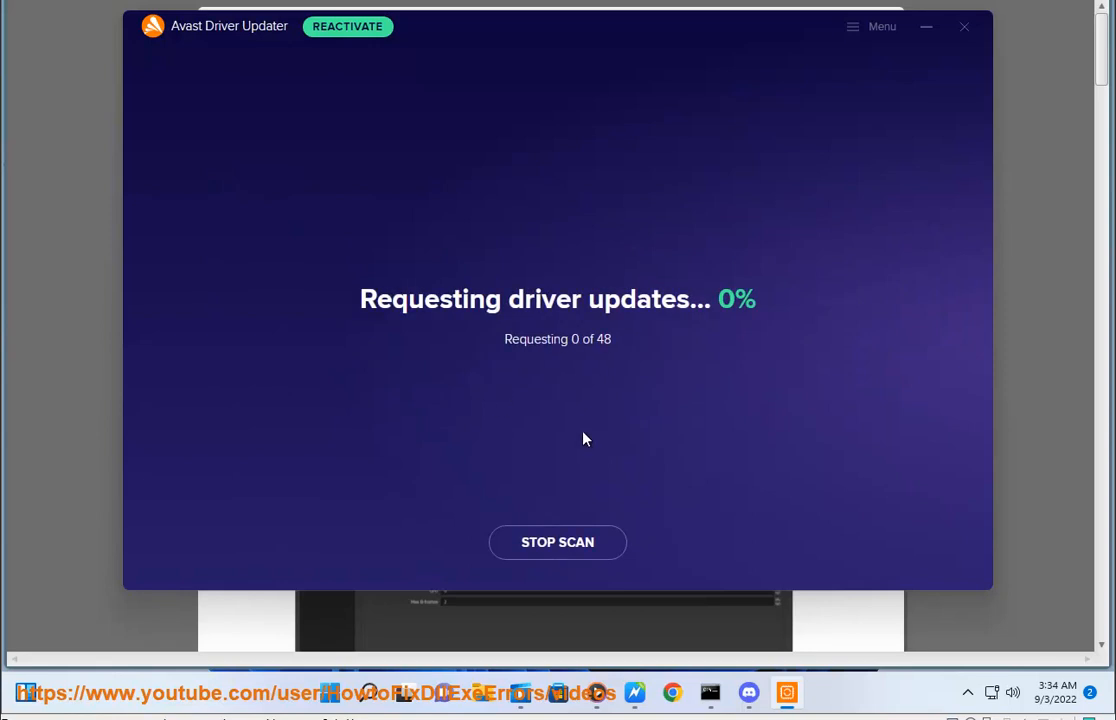
{"action": "left_click", "coordinate": [556, 542]}
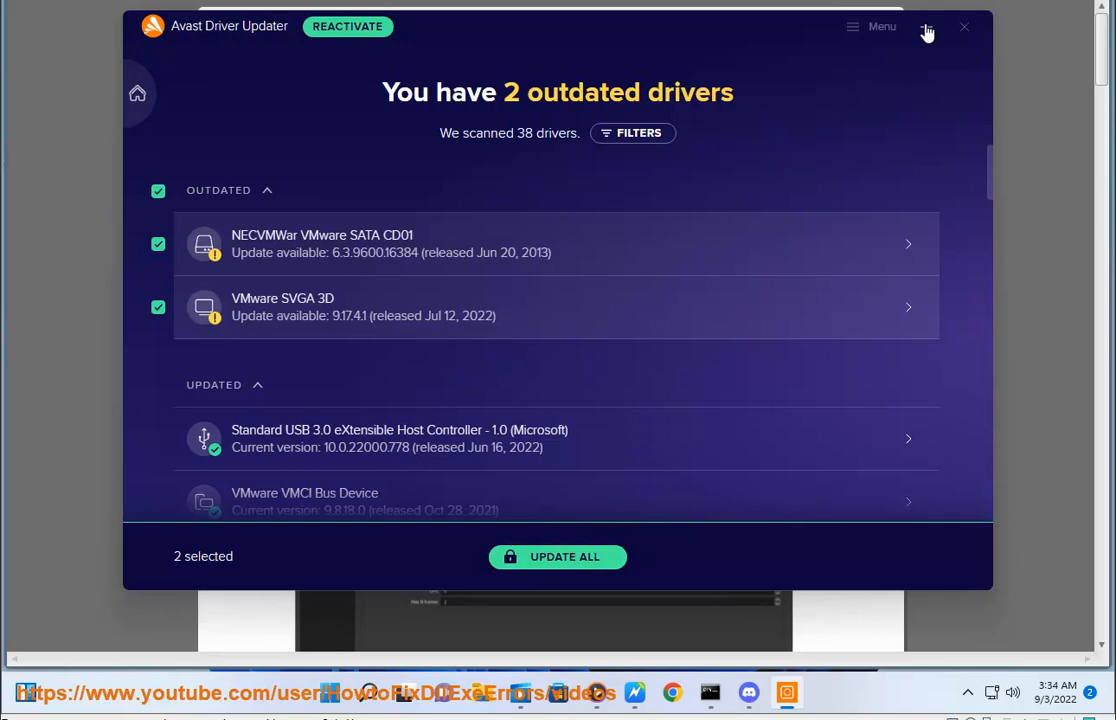
- Hide the driver updater, scroll the guide to step 4, and search Start for OBS
{"action": "left_click", "coordinate": [964, 26]}
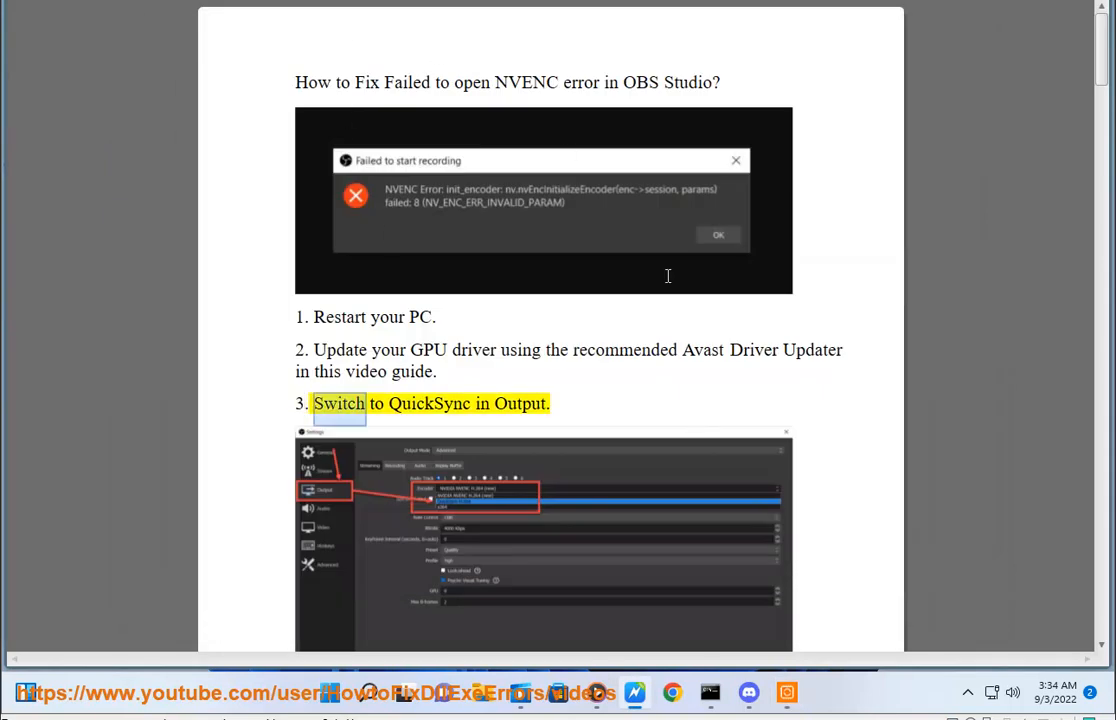
{"action": "scroll", "scroll_direction": "down", "scroll_amount": 3}
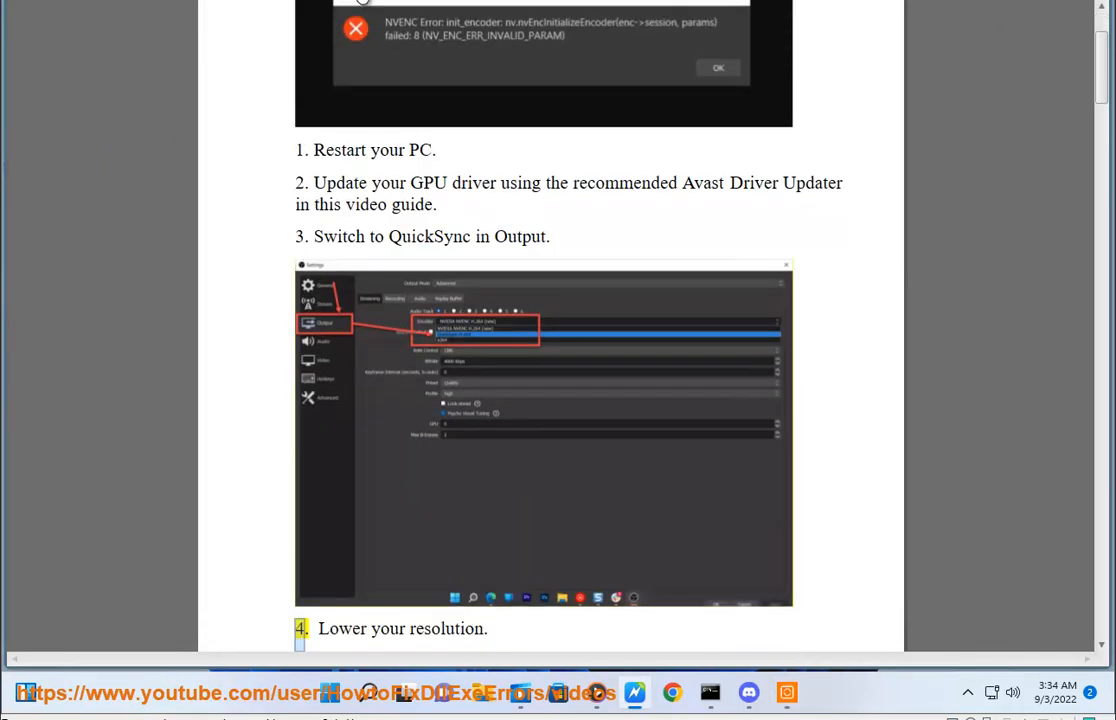
{"action": "left_click", "coordinate": [370, 688]}
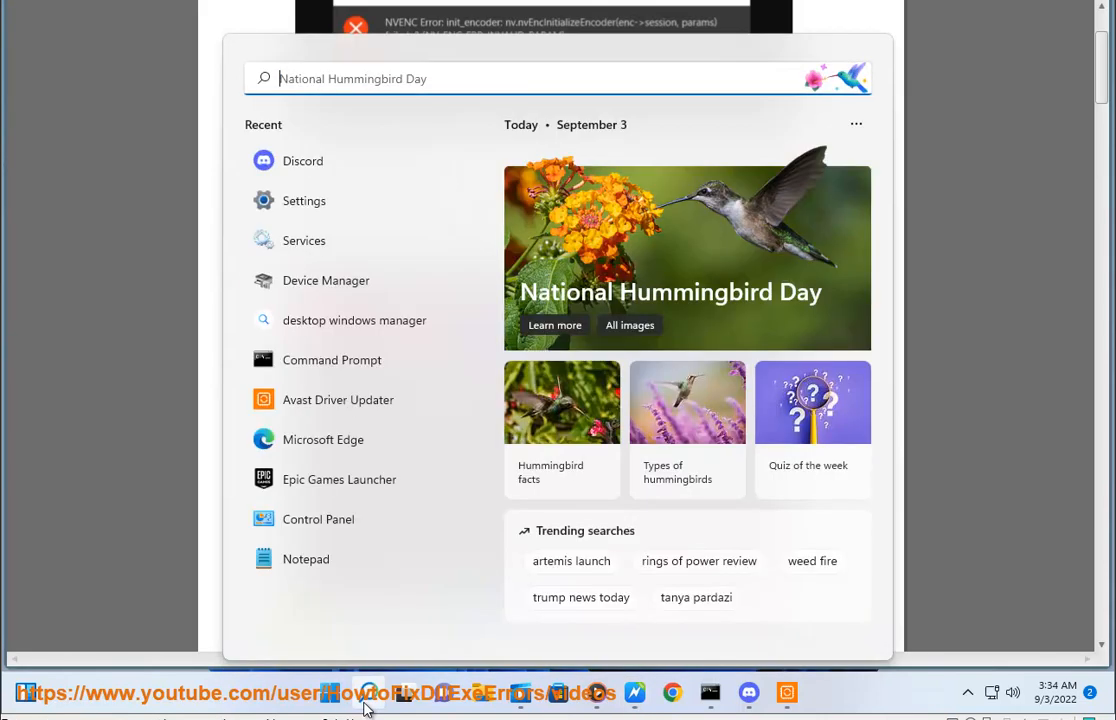
{"action": "type", "text": "OS"}
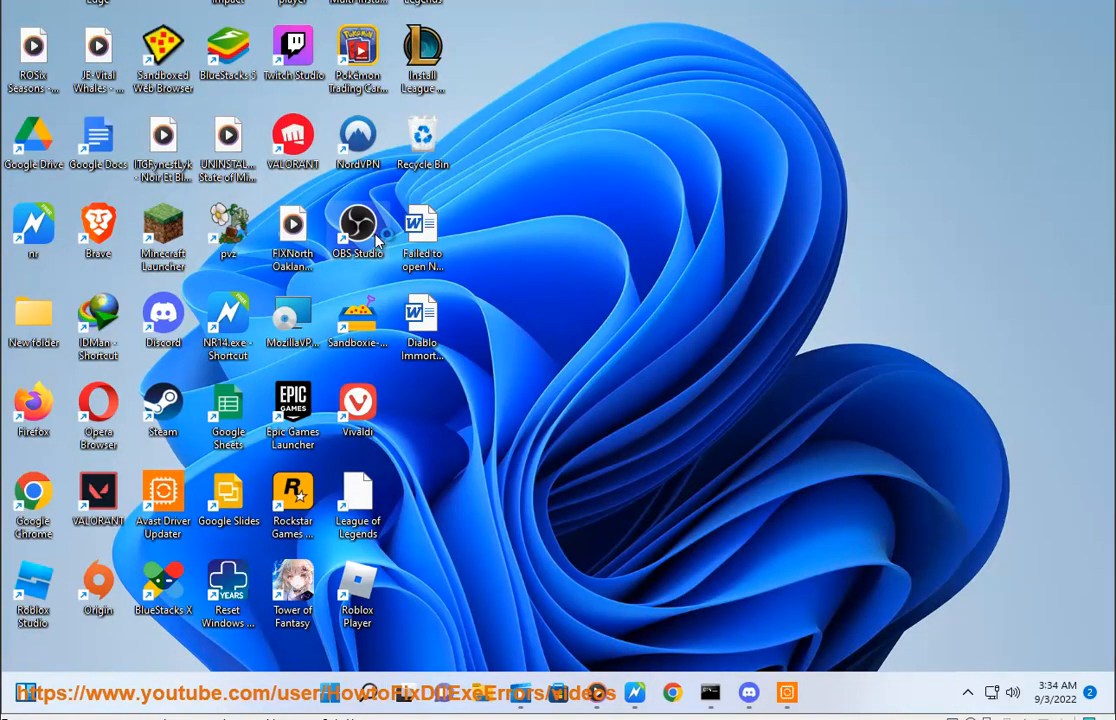
{"action": "mouse_move", "coordinate": [376, 236]}
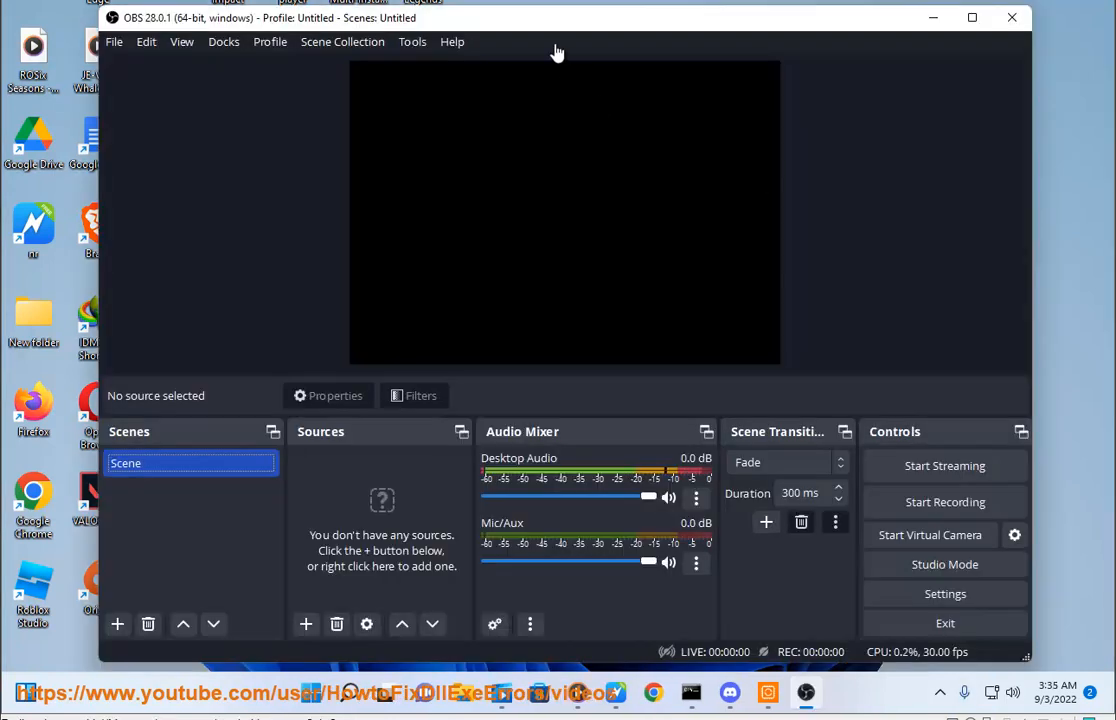
{"action": "mouse_move", "coordinate": [412, 42]}
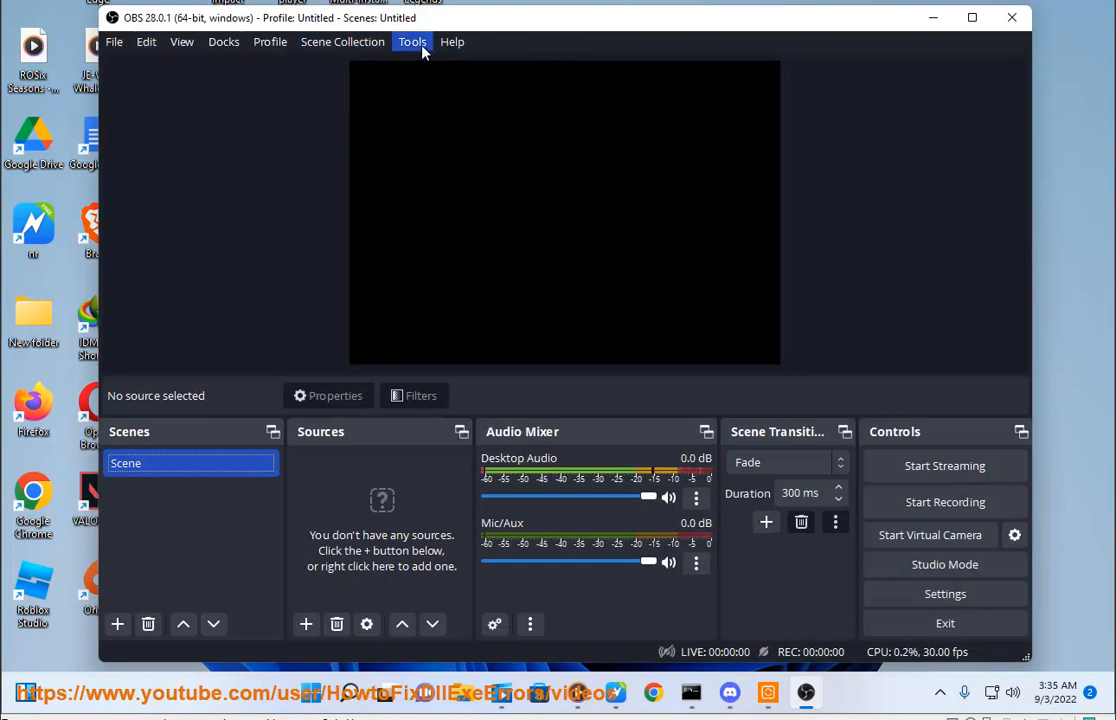
{"action": "left_click", "coordinate": [224, 42]}
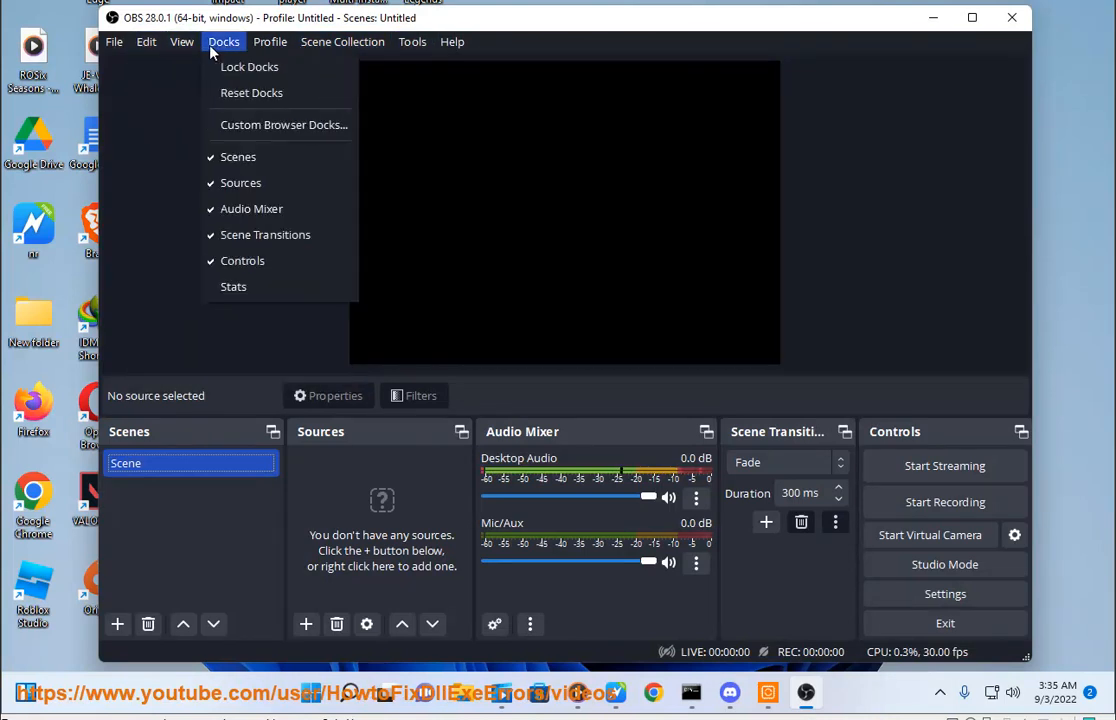
{"action": "left_click", "coordinate": [412, 40]}
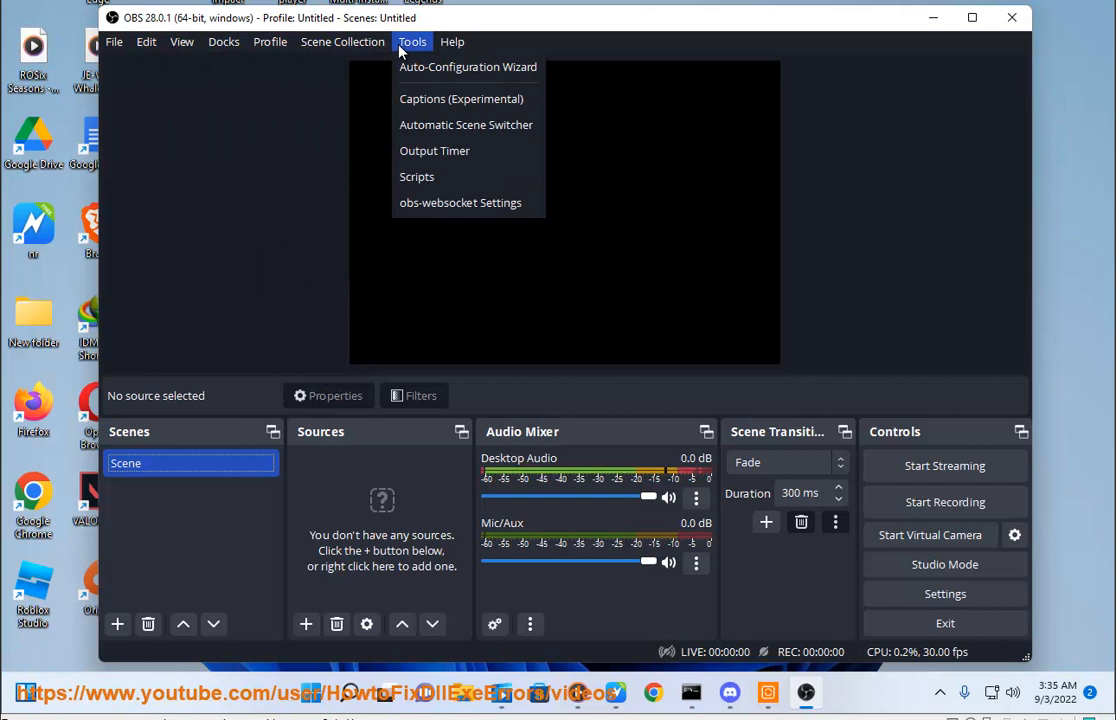
{"action": "left_click", "coordinate": [224, 40]}
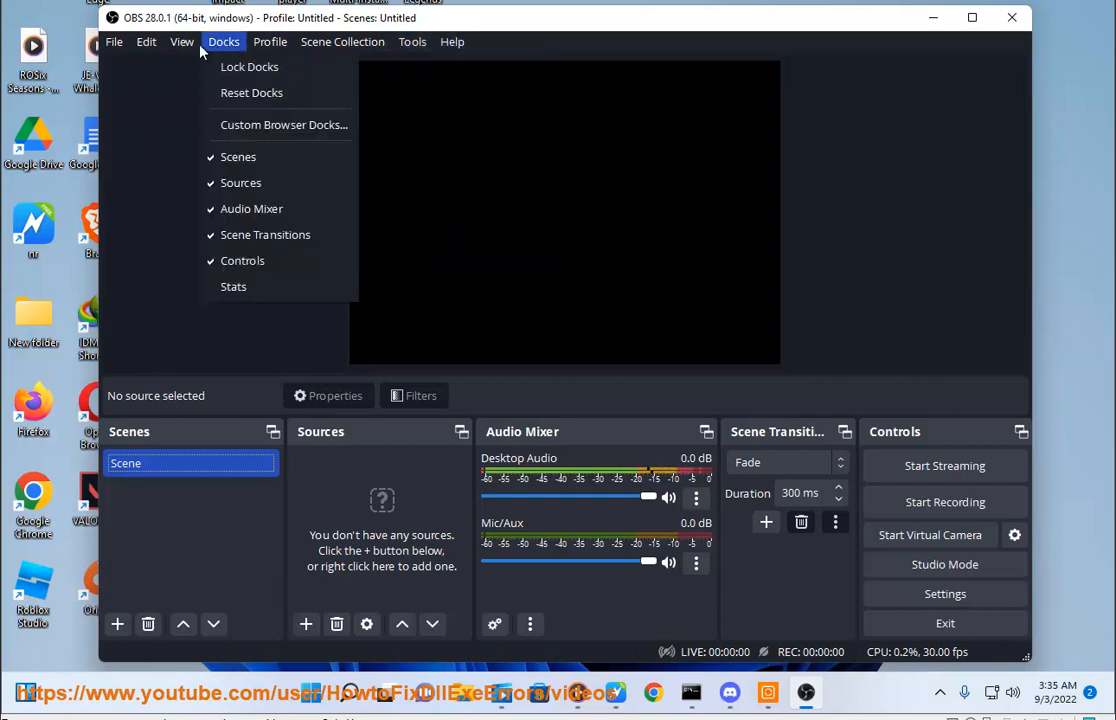
{"action": "left_click", "coordinate": [128, 42]}
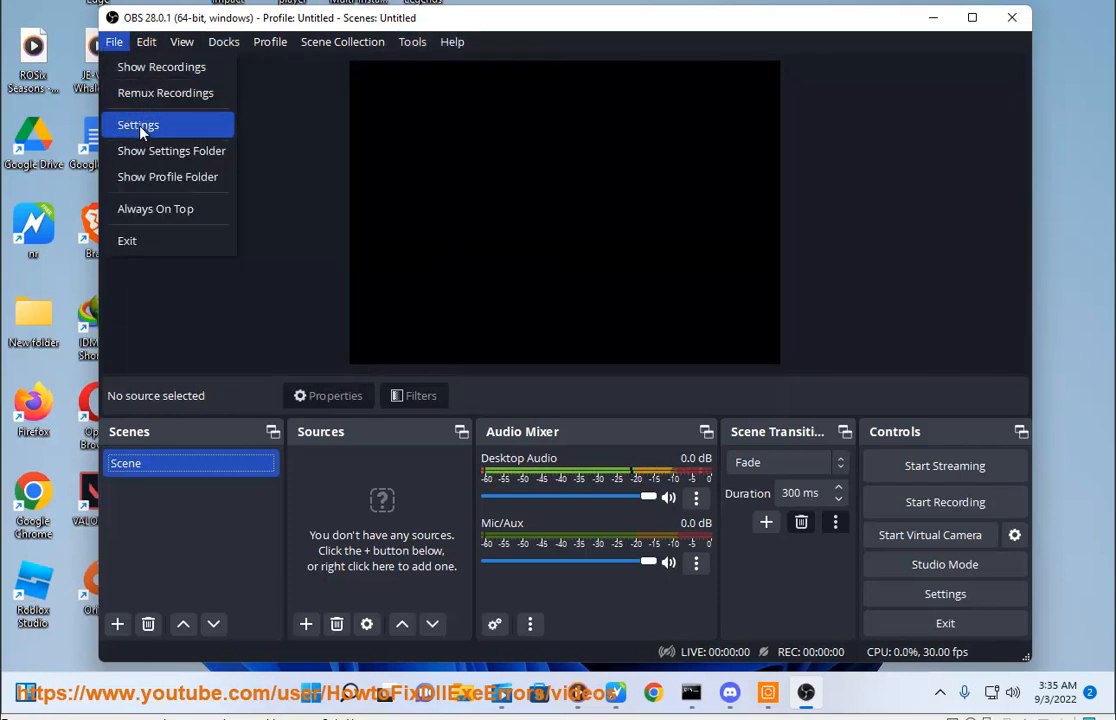
- Review OBS Output settings' Recording Quality and Encoder lists, keeping Software (x264)
{"action": "left_click", "coordinate": [138, 124]}
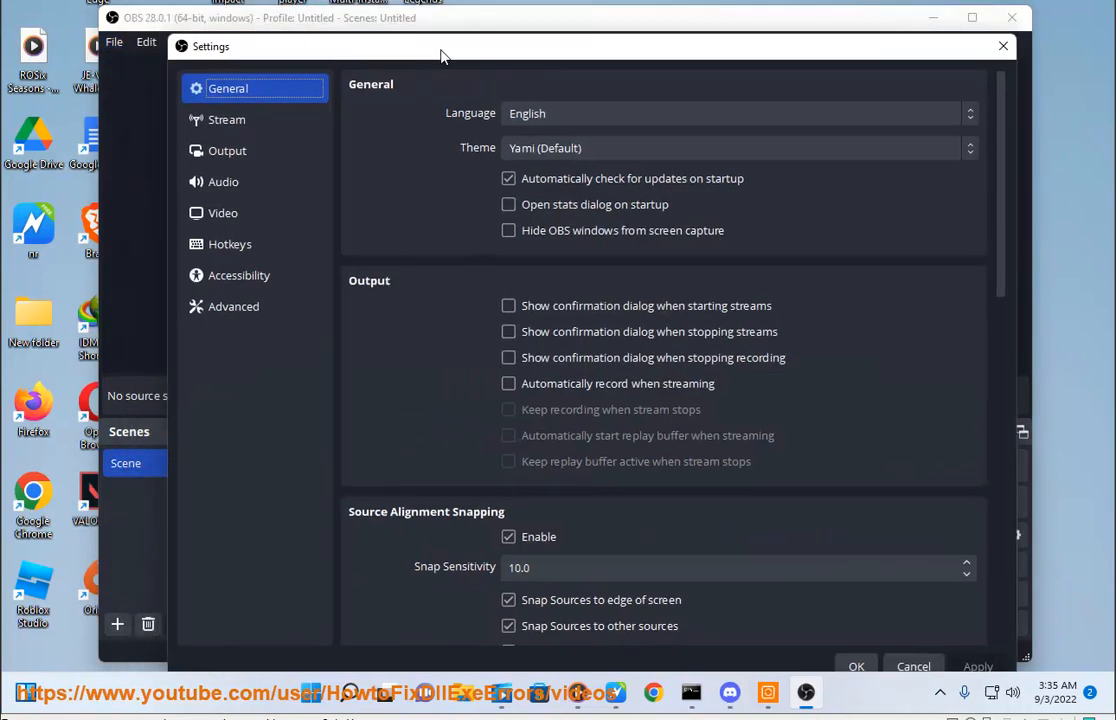
{"action": "left_click", "coordinate": [232, 156]}
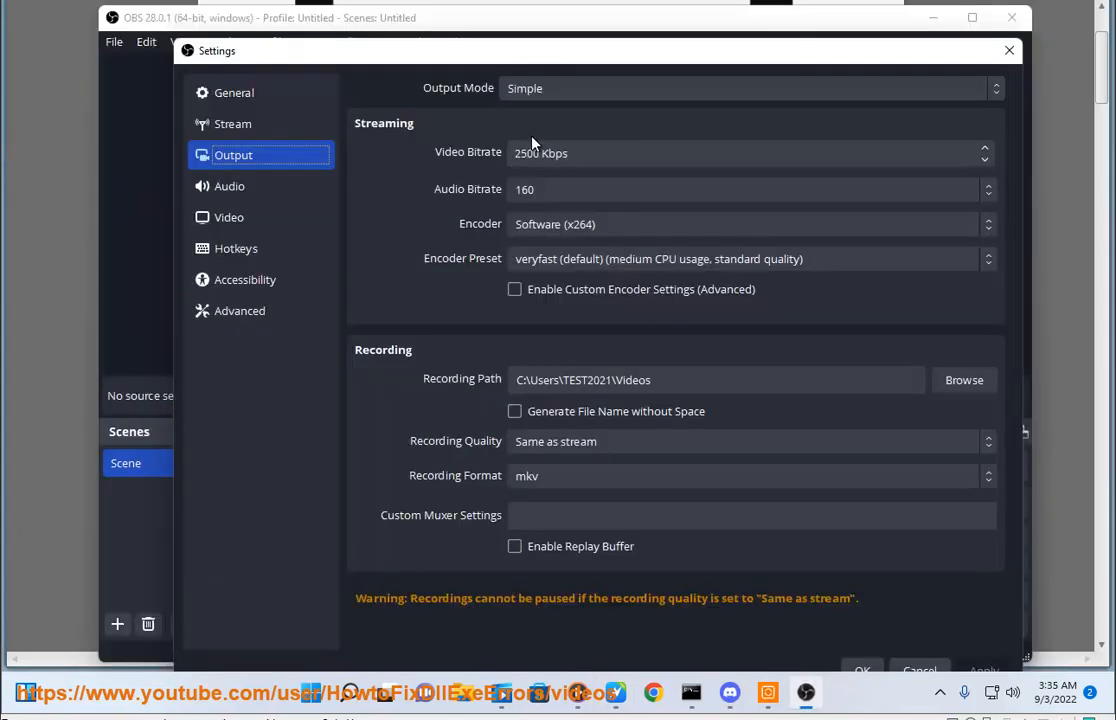
{"action": "mouse_move", "coordinate": [604, 448]}
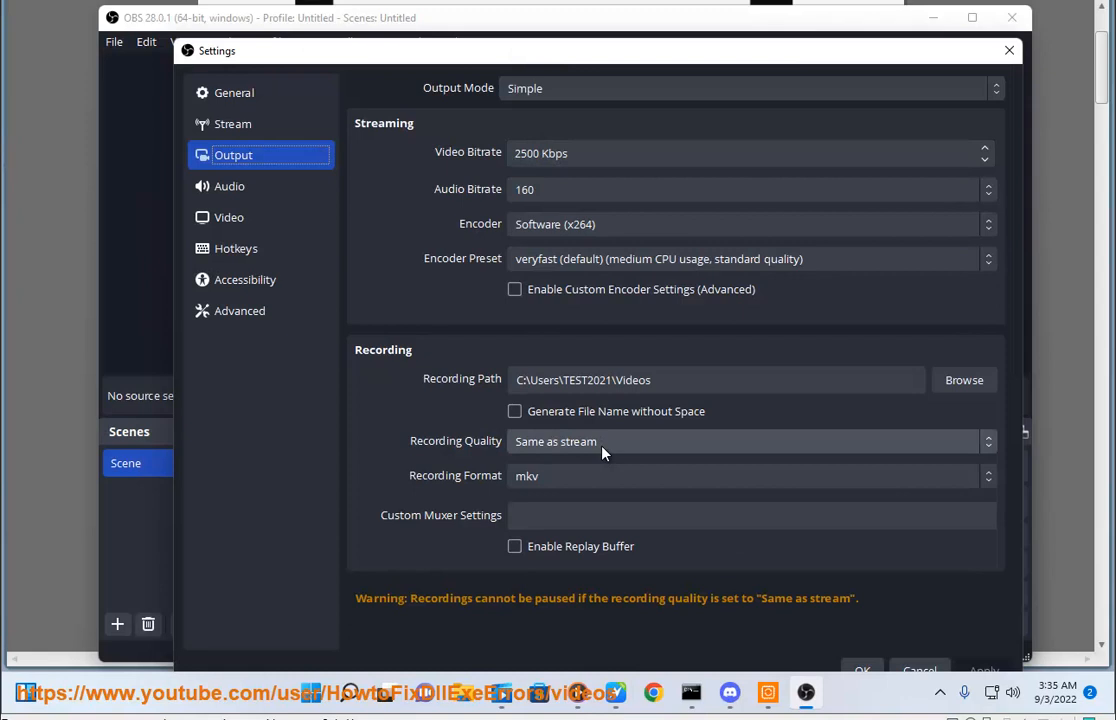
{"action": "mouse_move", "coordinate": [610, 452]}
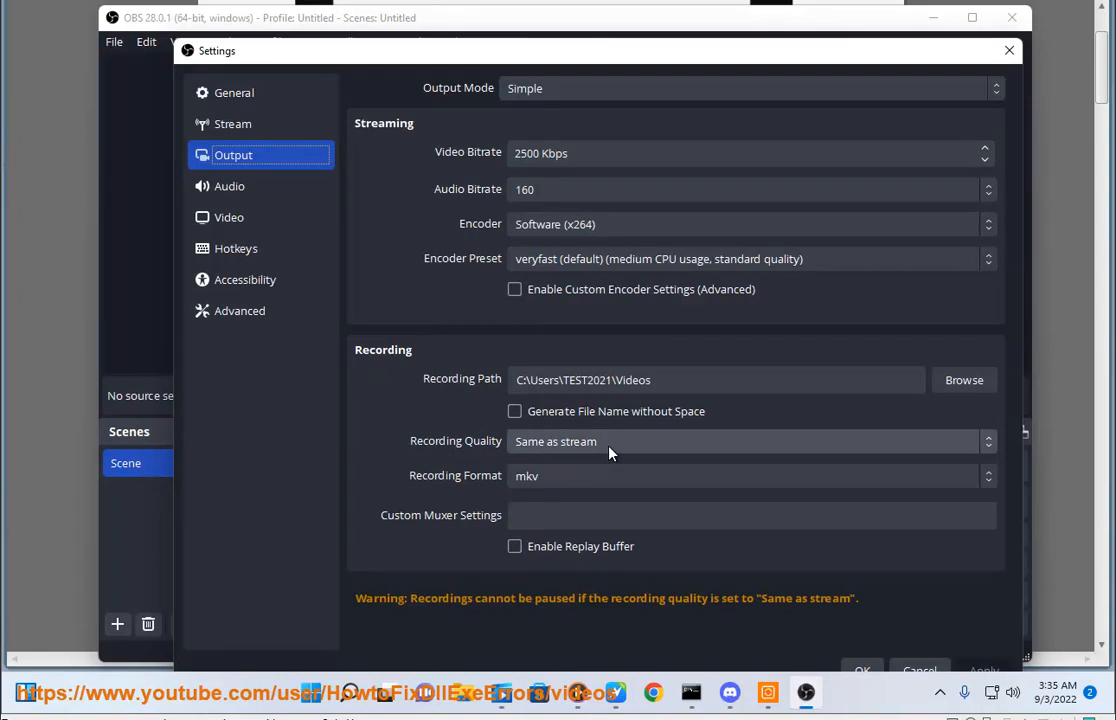
{"action": "left_click", "coordinate": [750, 442]}
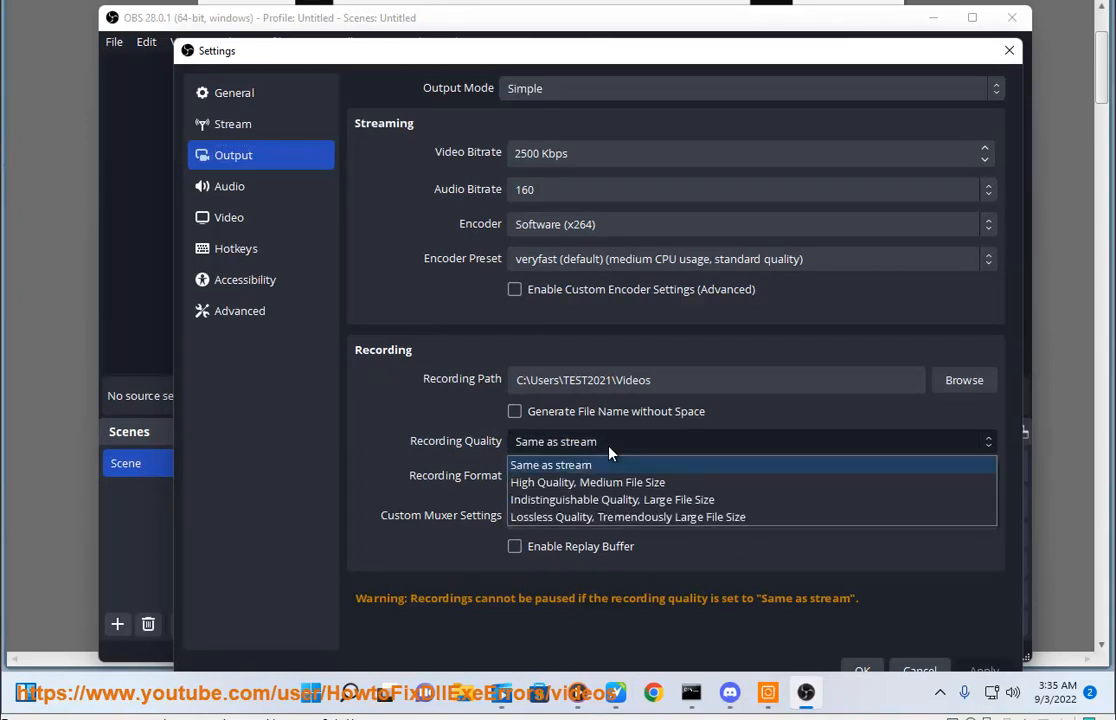
{"action": "left_click", "coordinate": [750, 476]}
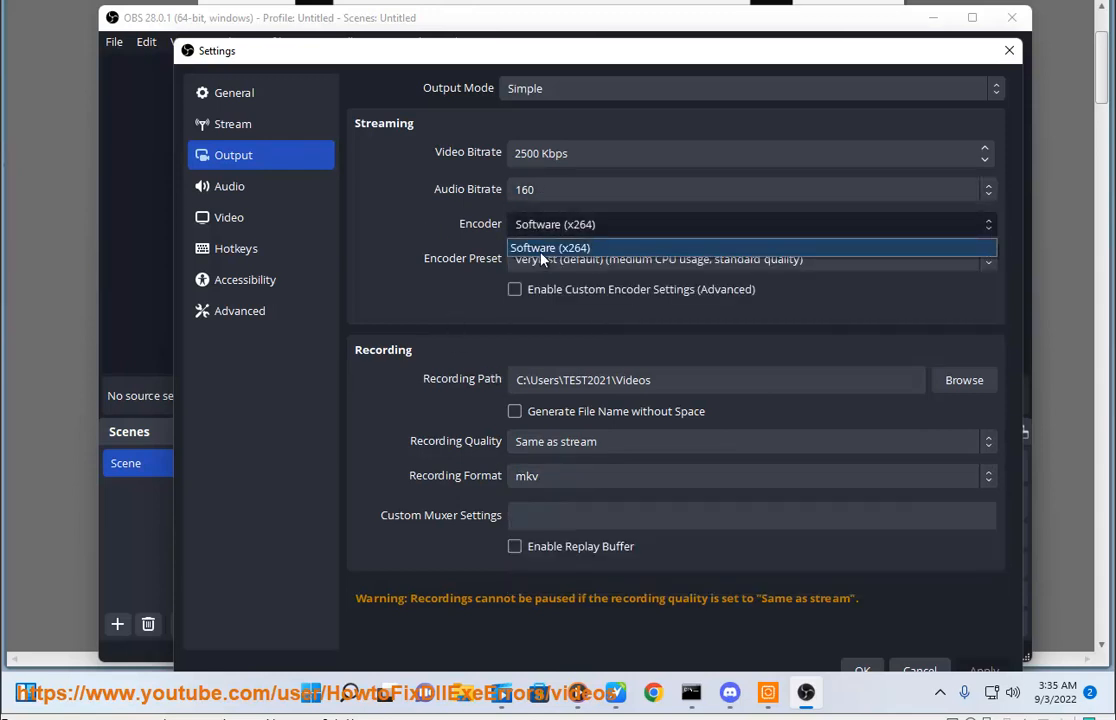
{"action": "left_click", "coordinate": [548, 248]}
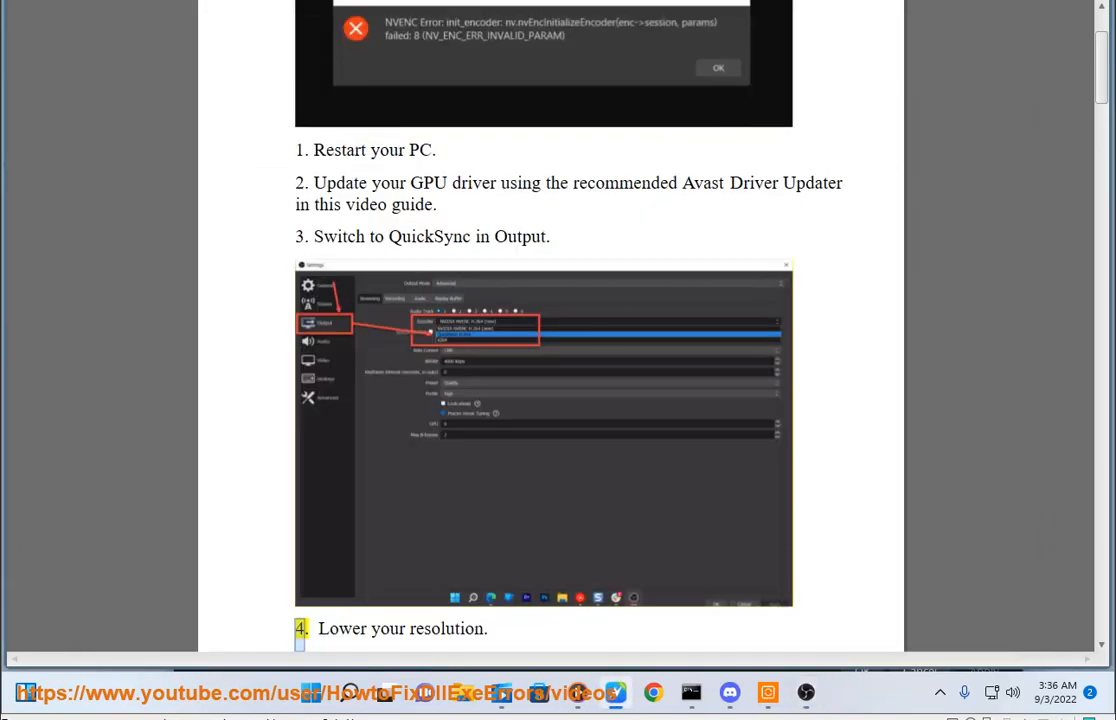
- Scroll the guide through step 5 on software encoding down to step 6 on the NVENC unsupported-device error
{"action": "scroll", "scroll_direction": "down", "scroll_amount": 3}
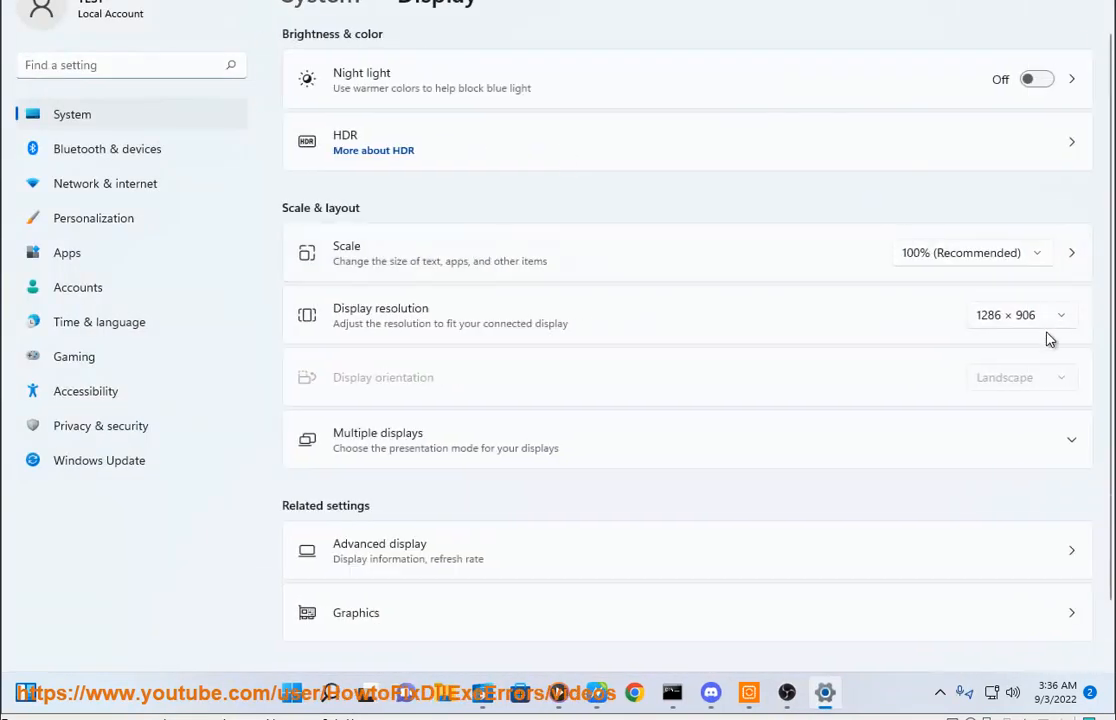
{"action": "left_click", "coordinate": [1020, 314]}
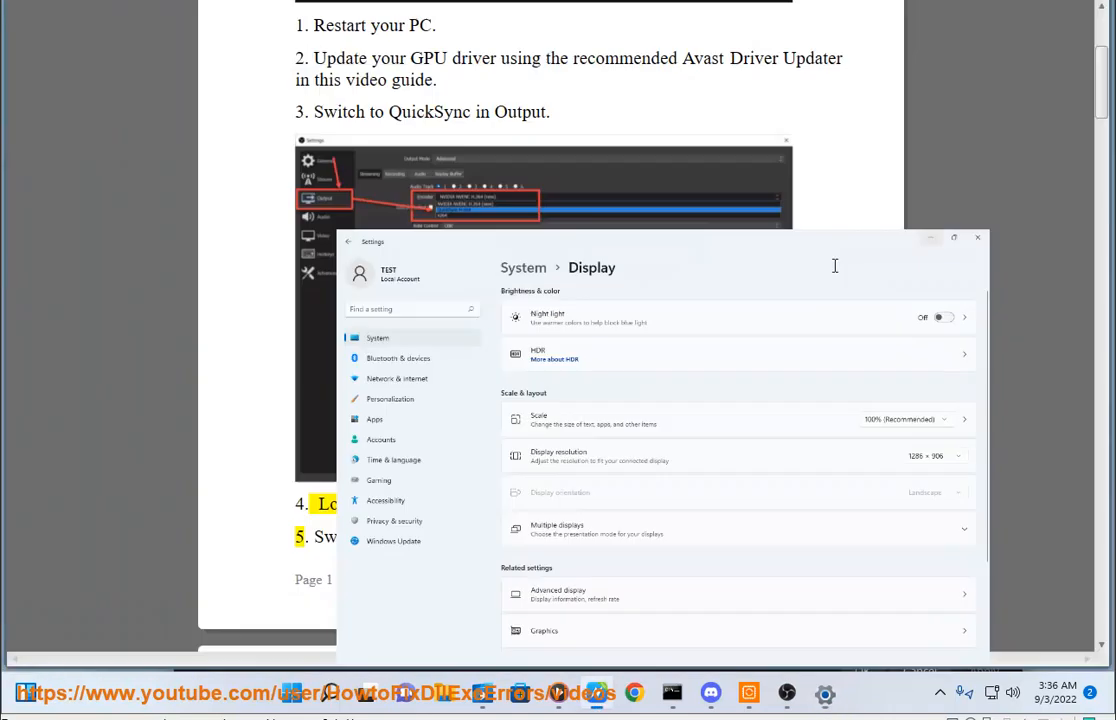
{"action": "left_click", "coordinate": [978, 236]}
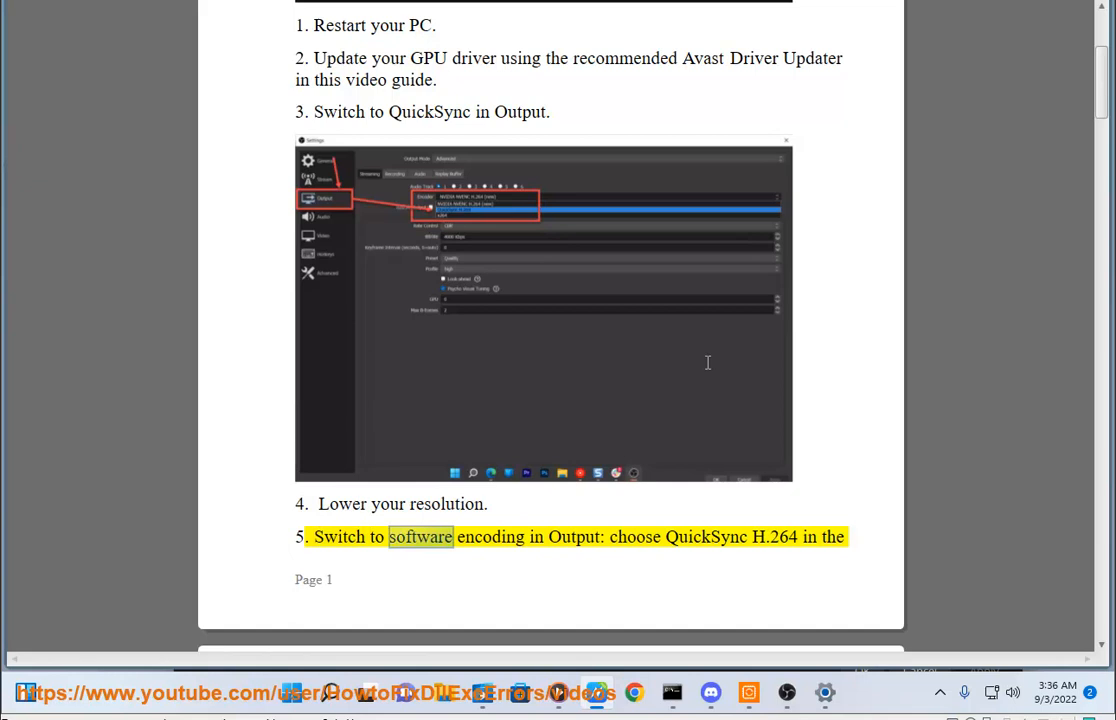
{"action": "scroll", "scroll_direction": "down", "scroll_amount": 3}
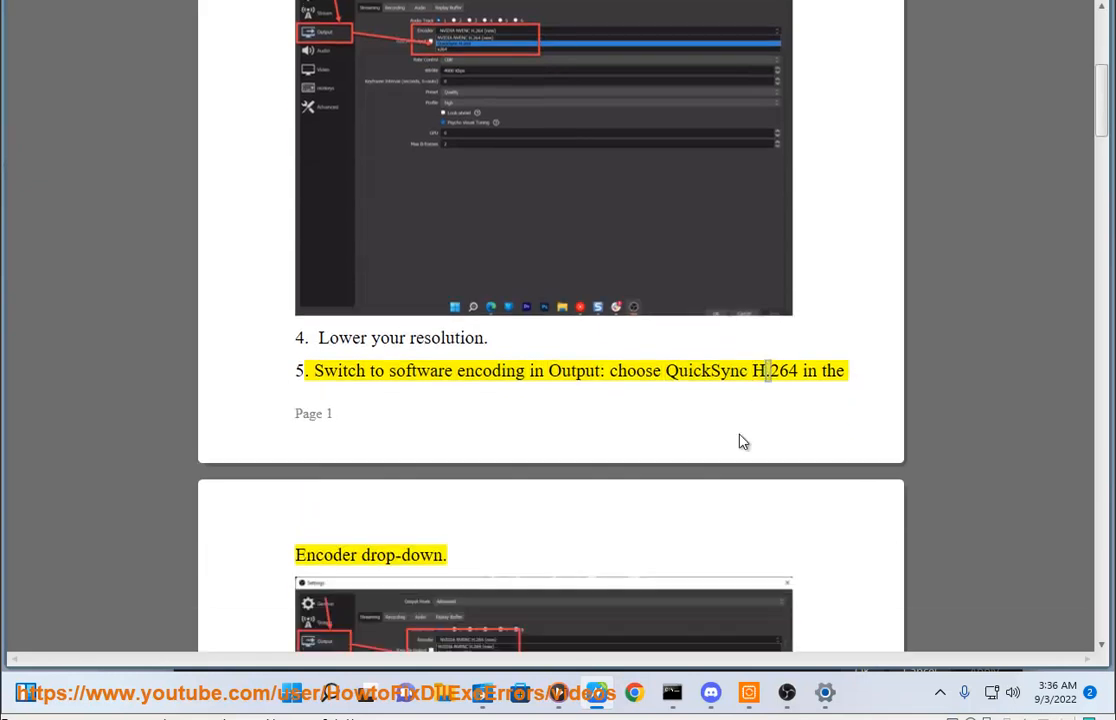
{"action": "scroll", "scroll_direction": "down", "scroll_amount": 3}
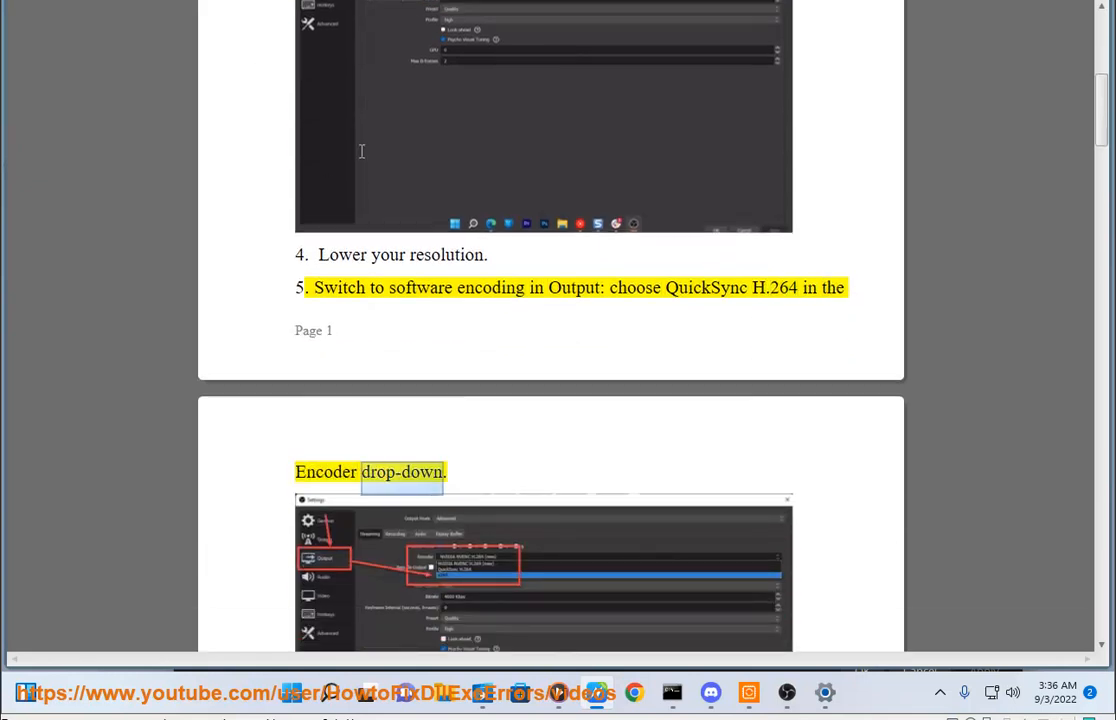
{"action": "scroll", "scroll_direction": "down", "scroll_amount": 3}
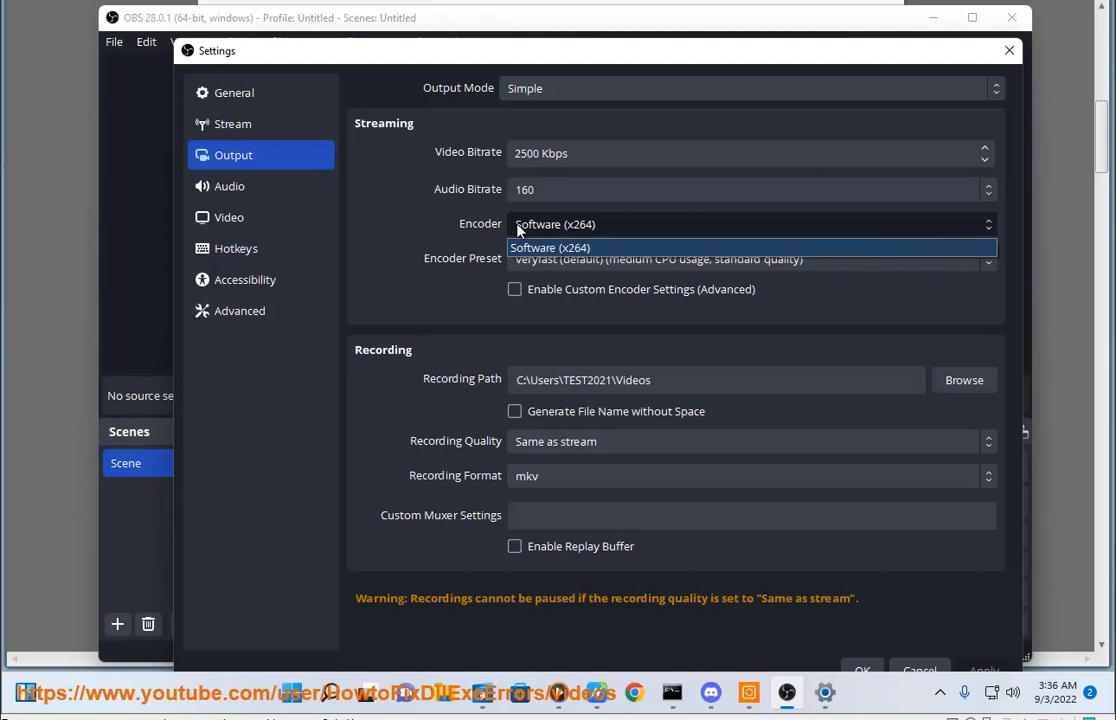
{"action": "mouse_move", "coordinate": [596, 708]}
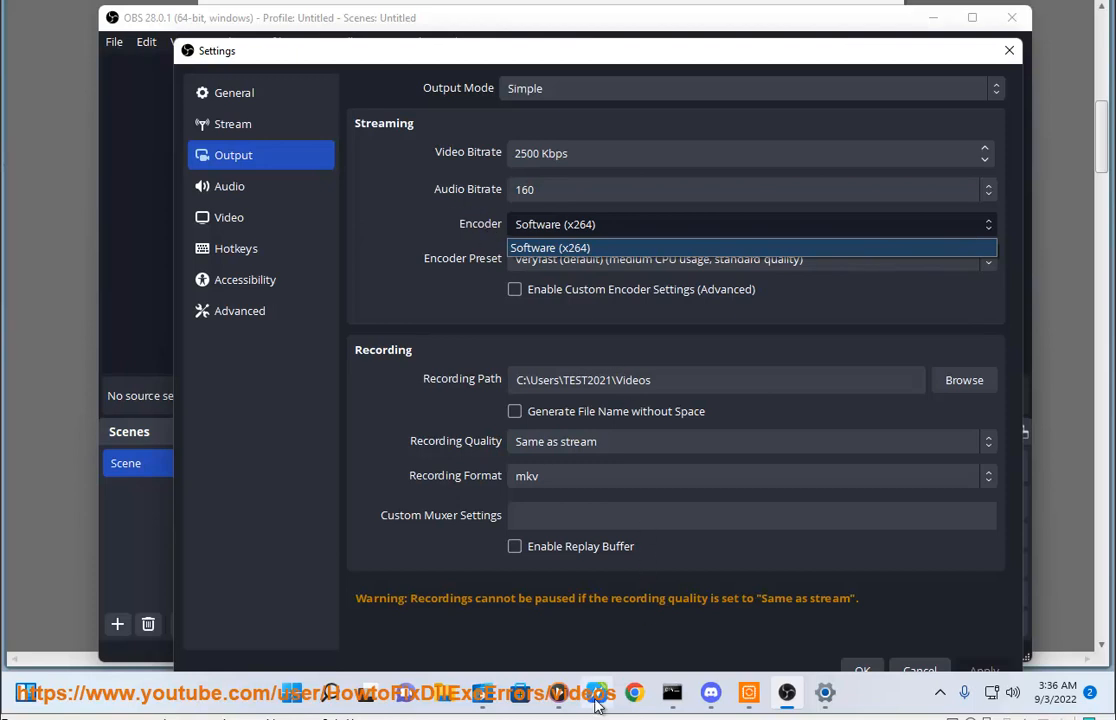
{"action": "left_click", "coordinate": [596, 692]}
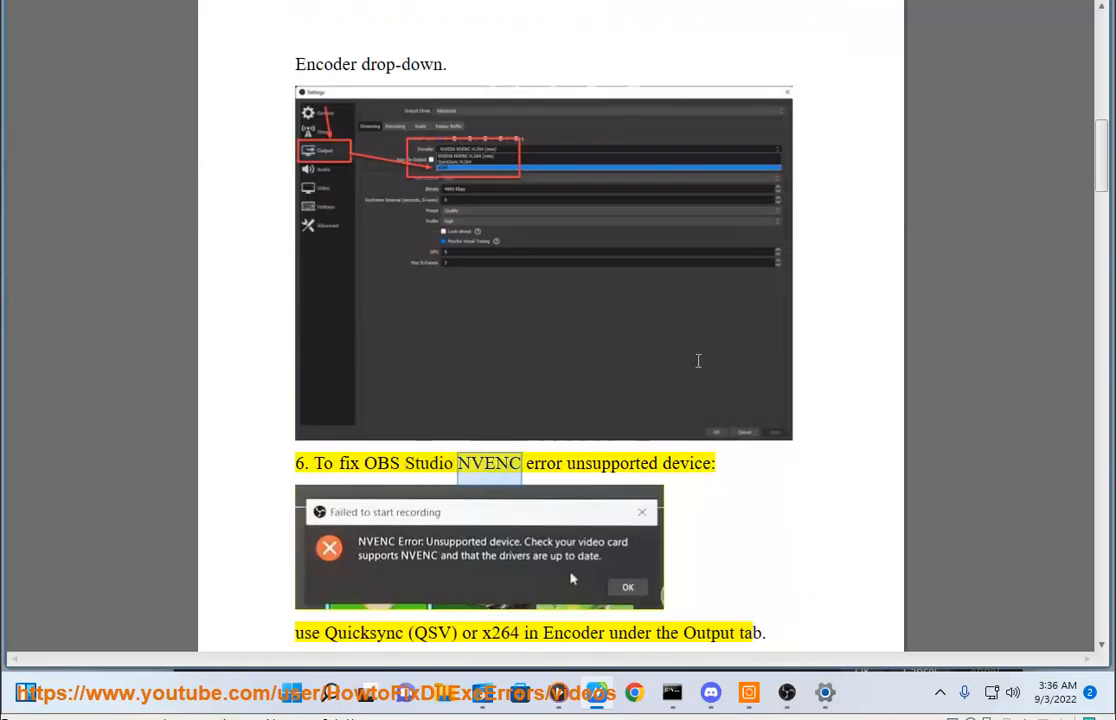
- Scroll through fix 6 to step 7, then switch to OBS Studio's Output settings
{"action": "scroll", "scroll_direction": "down", "scroll_amount": 3}
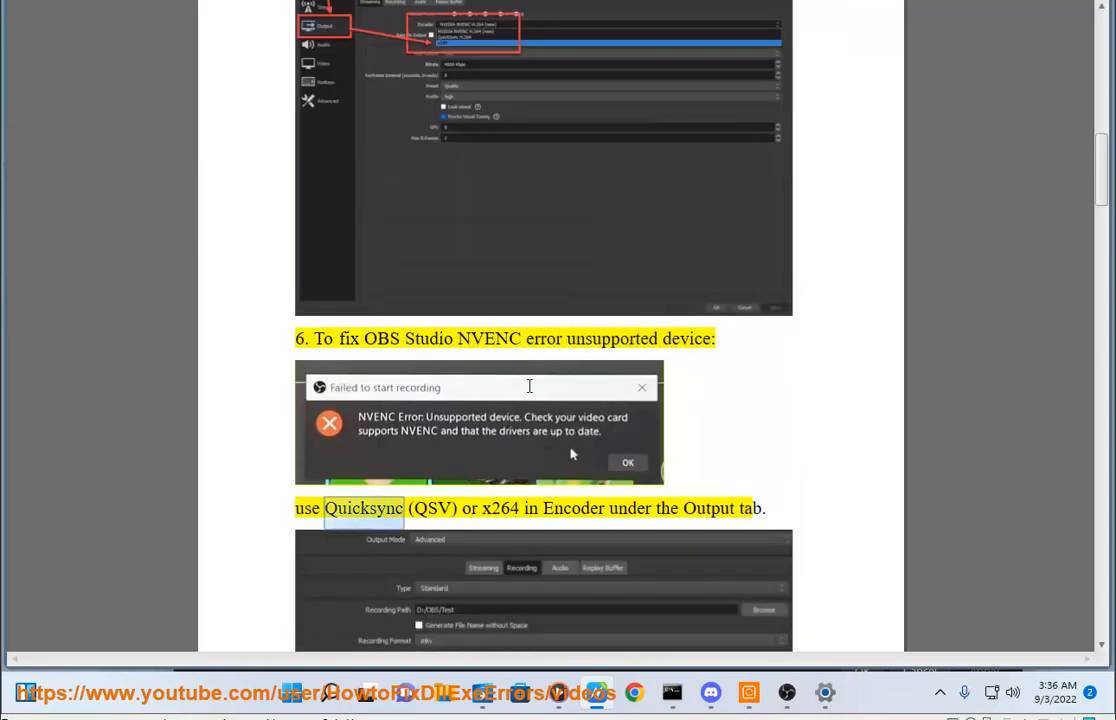
{"action": "scroll", "scroll_direction": "down", "scroll_amount": 3}
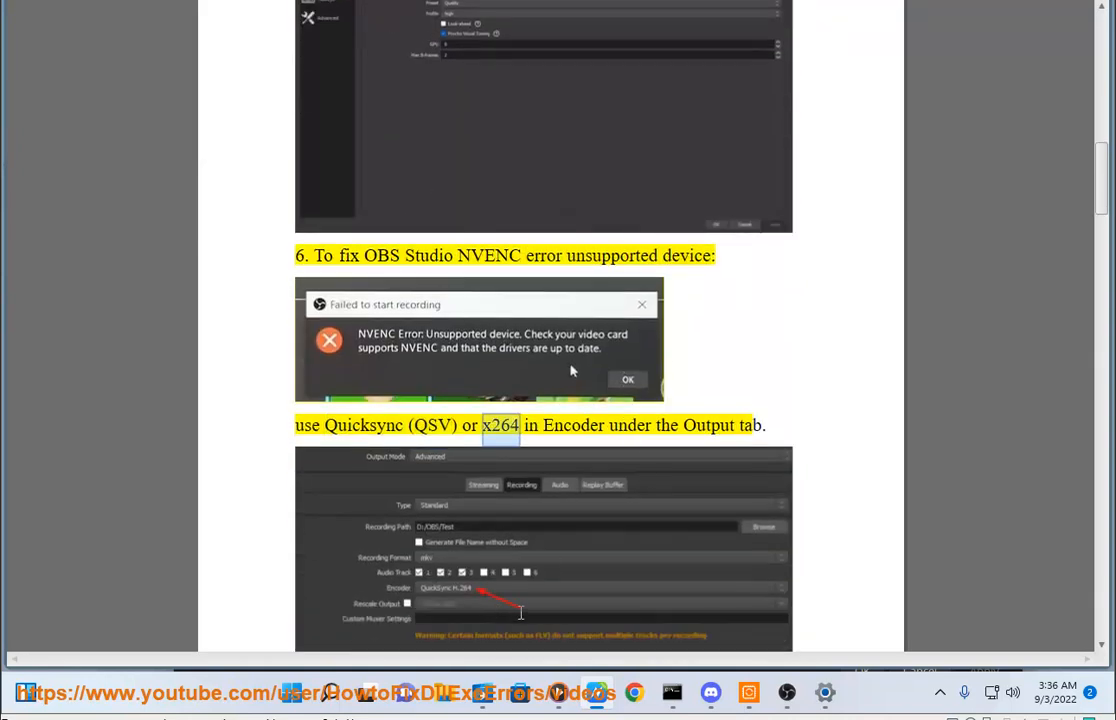
{"action": "scroll", "scroll_direction": "down", "scroll_amount": 3}
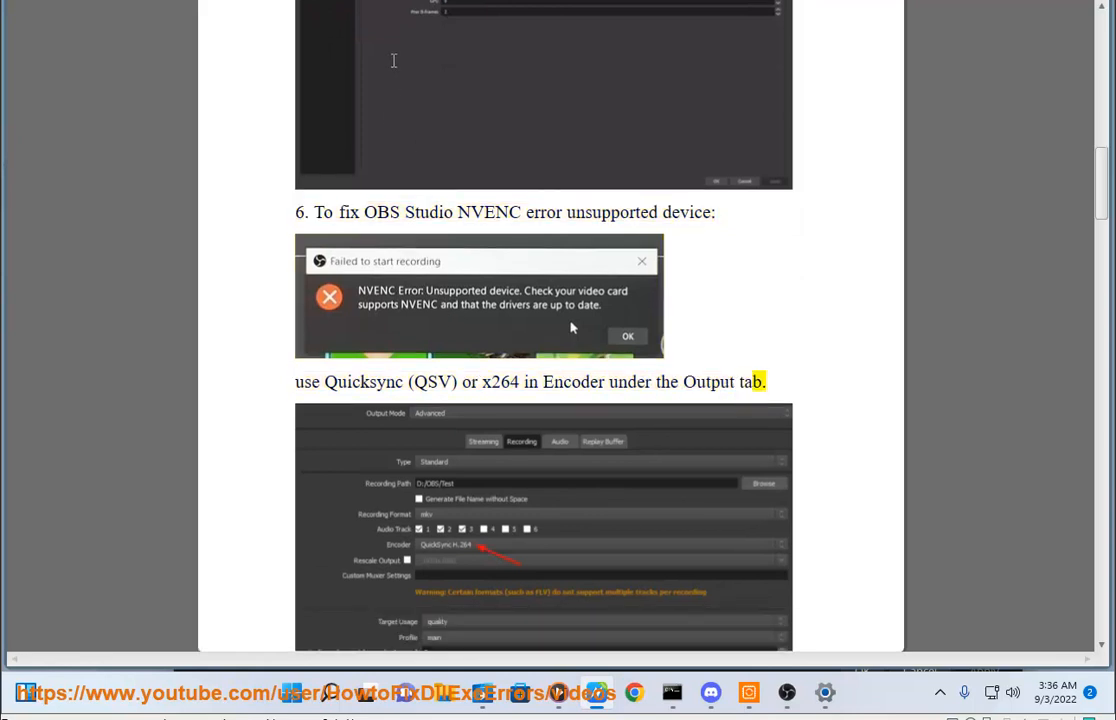
{"action": "scroll", "scroll_direction": "down", "scroll_amount": 3}
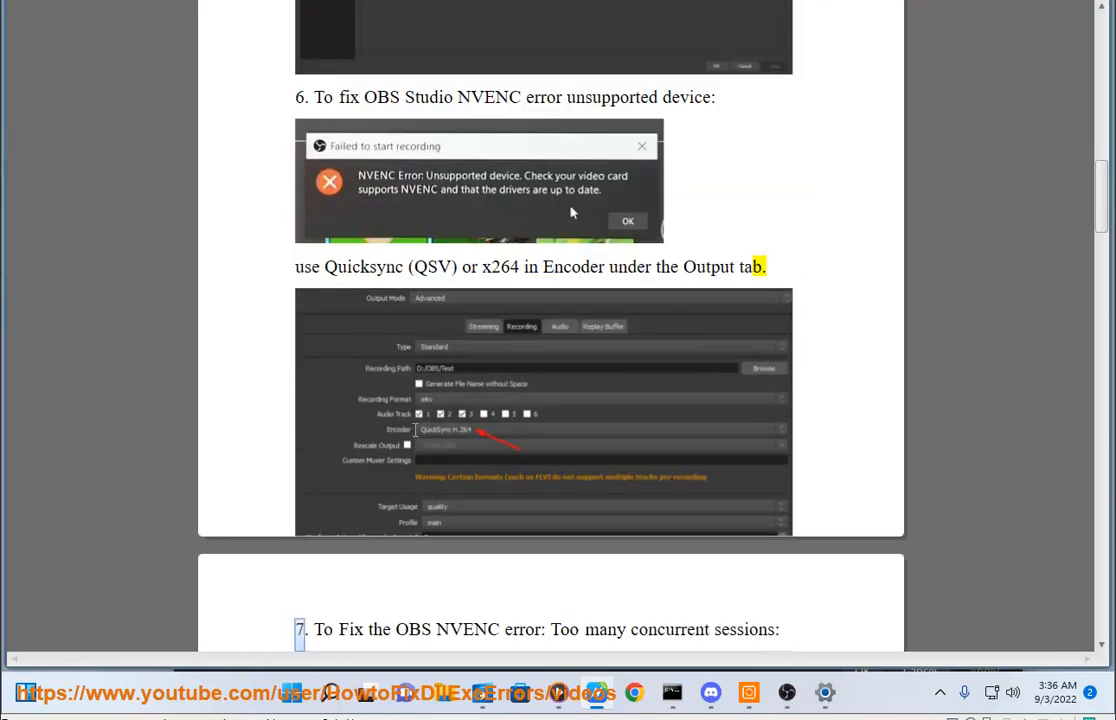
{"action": "left_click", "coordinate": [824, 692]}
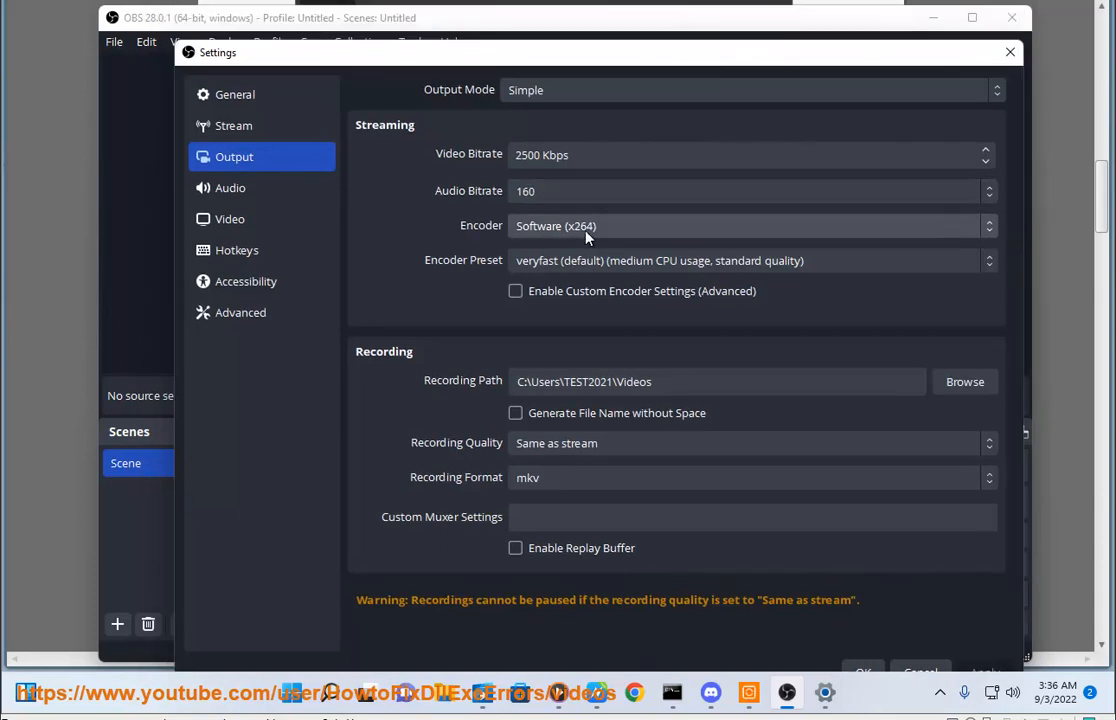
- Keep Software (x264) as the streaming encoder from OBS's encoder list
{"action": "left_click", "coordinate": [750, 224]}
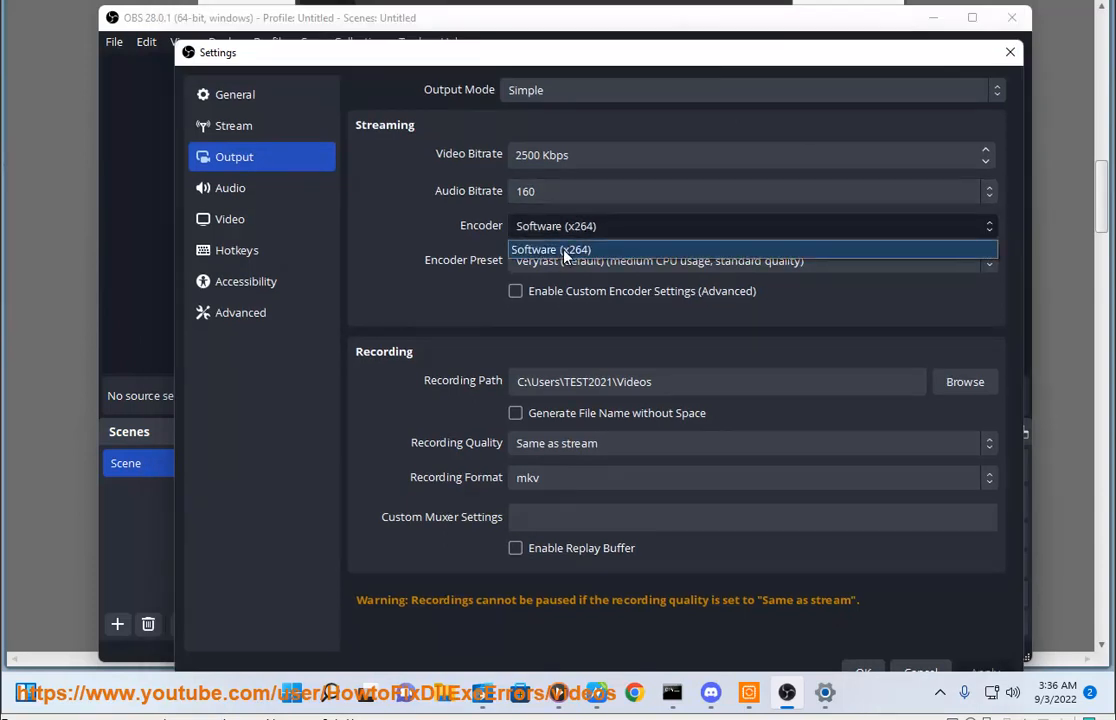
{"action": "left_click", "coordinate": [516, 292]}
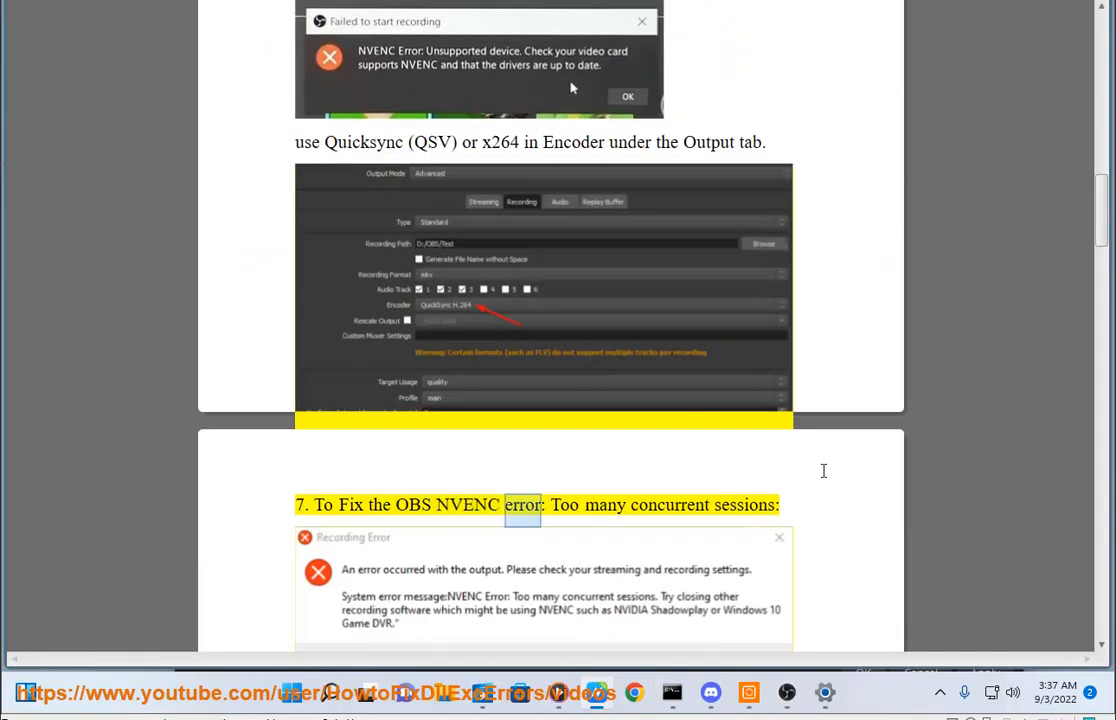
- Scroll past fixes 7 and 8, then switch to Windows Display settings showing 1286 × 906
{"action": "scroll", "scroll_direction": "down", "scroll_amount": 3}
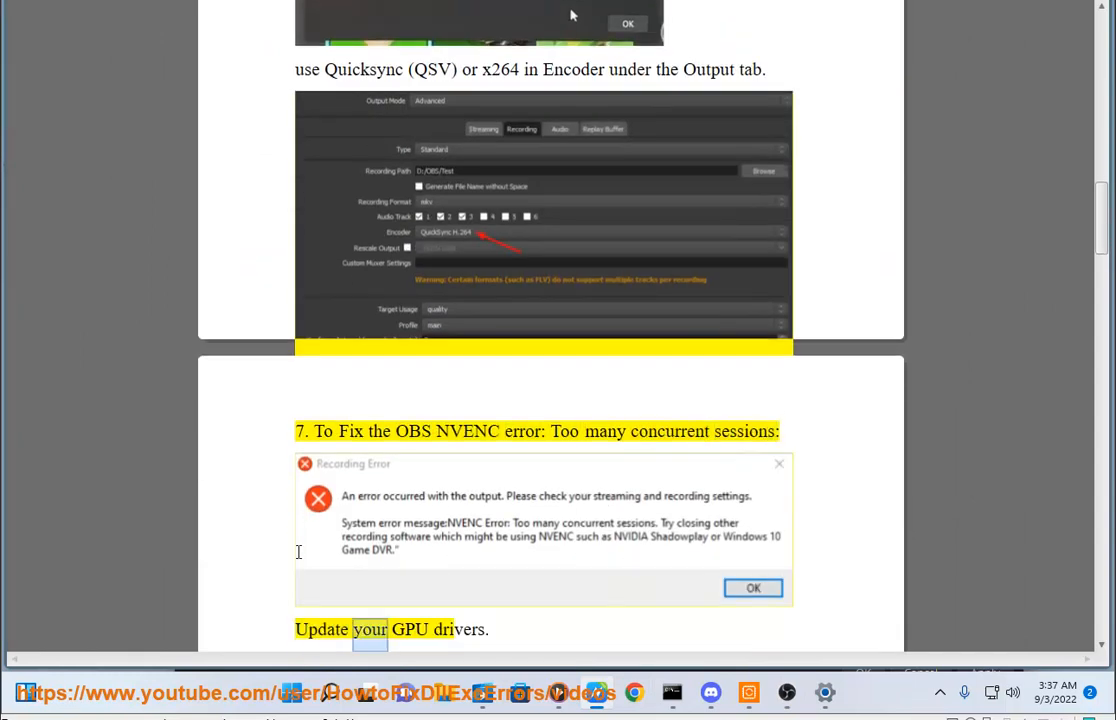
{"action": "scroll", "scroll_direction": "down", "scroll_amount": 3}
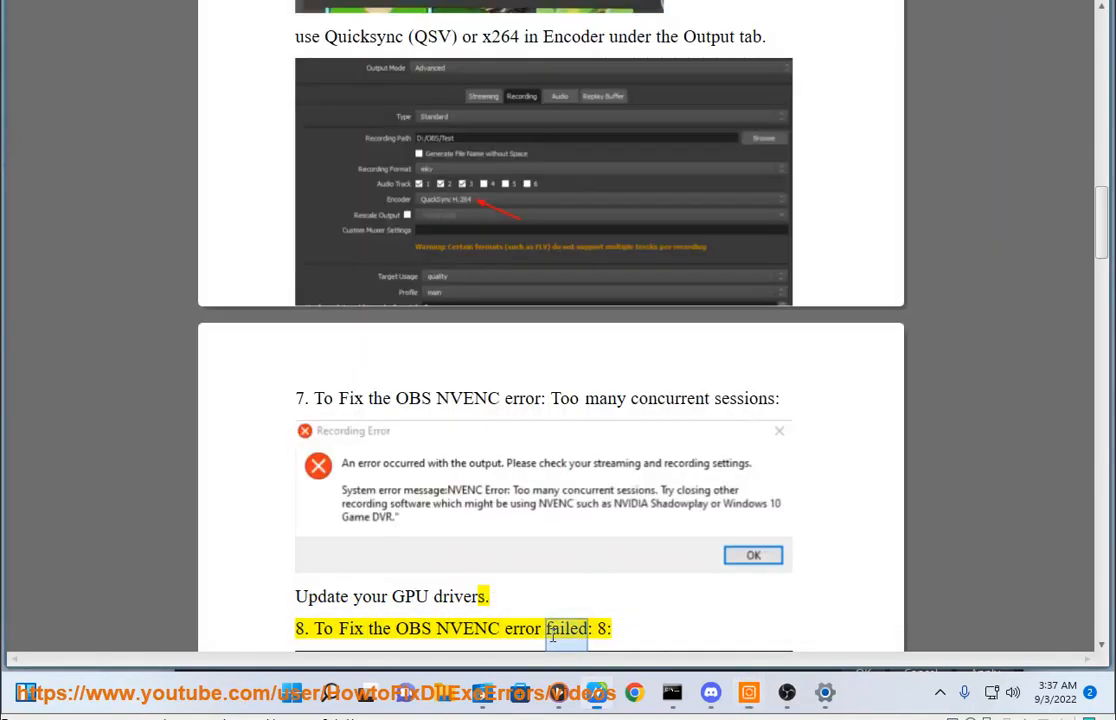
{"action": "scroll", "scroll_direction": "down", "scroll_amount": 3}
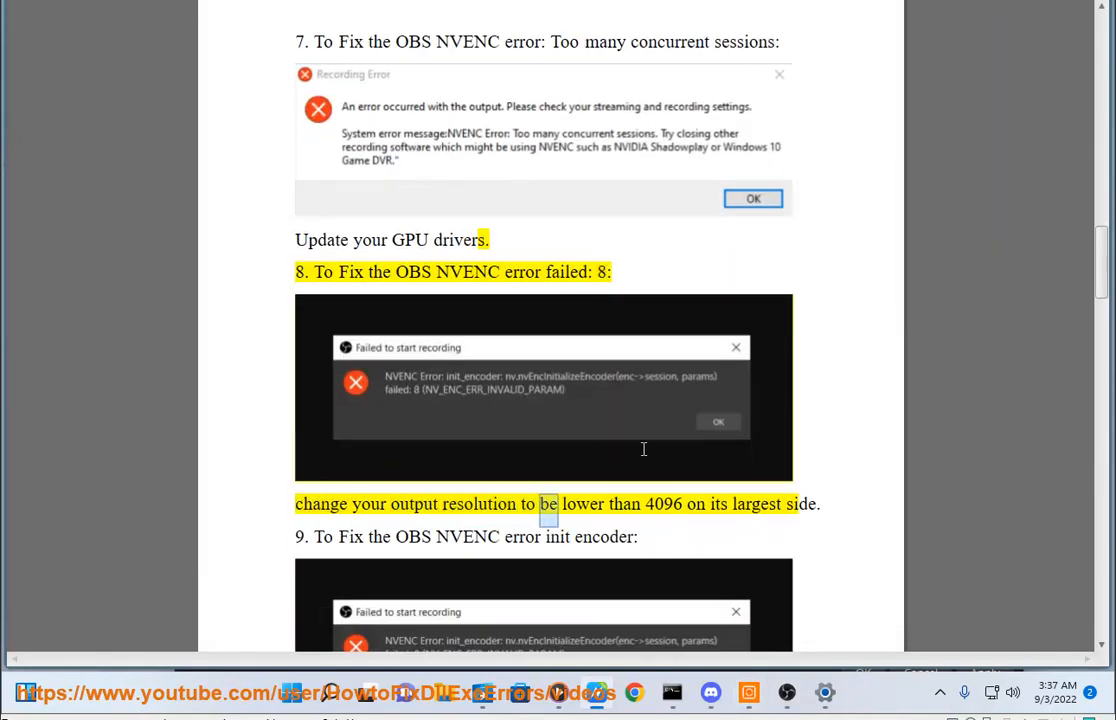
{"action": "left_click", "coordinate": [824, 692]}
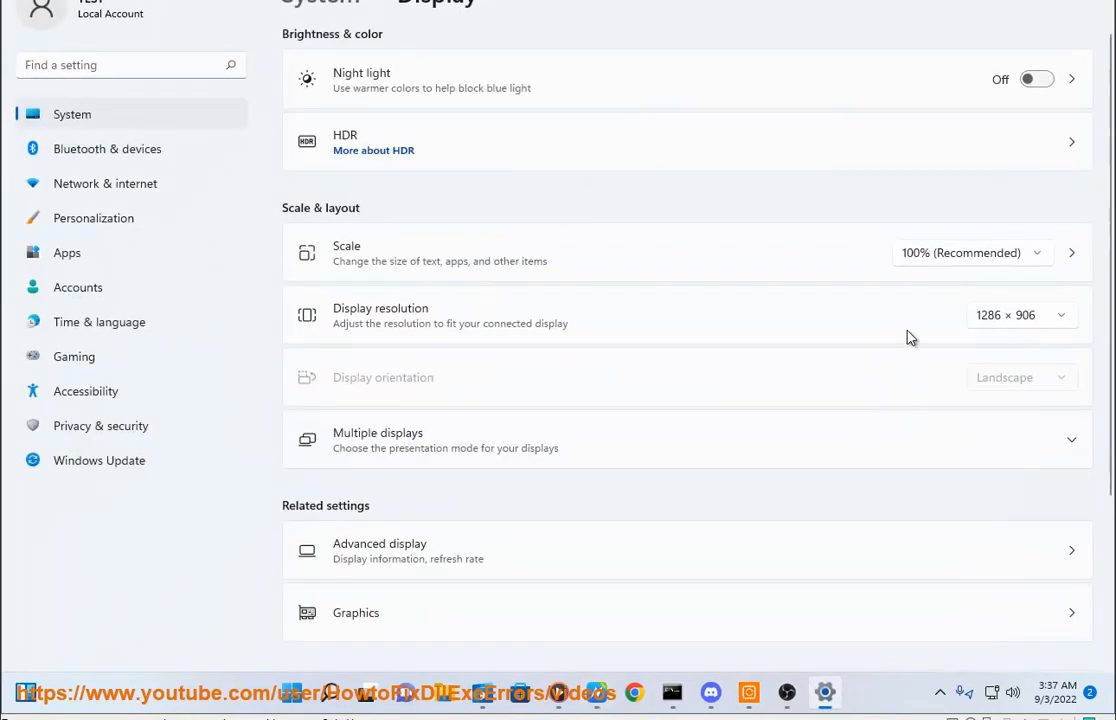
- Review the display resolution list keeping 1286 × 906, and scroll the guide to step 10
{"action": "left_click", "coordinate": [1022, 314]}
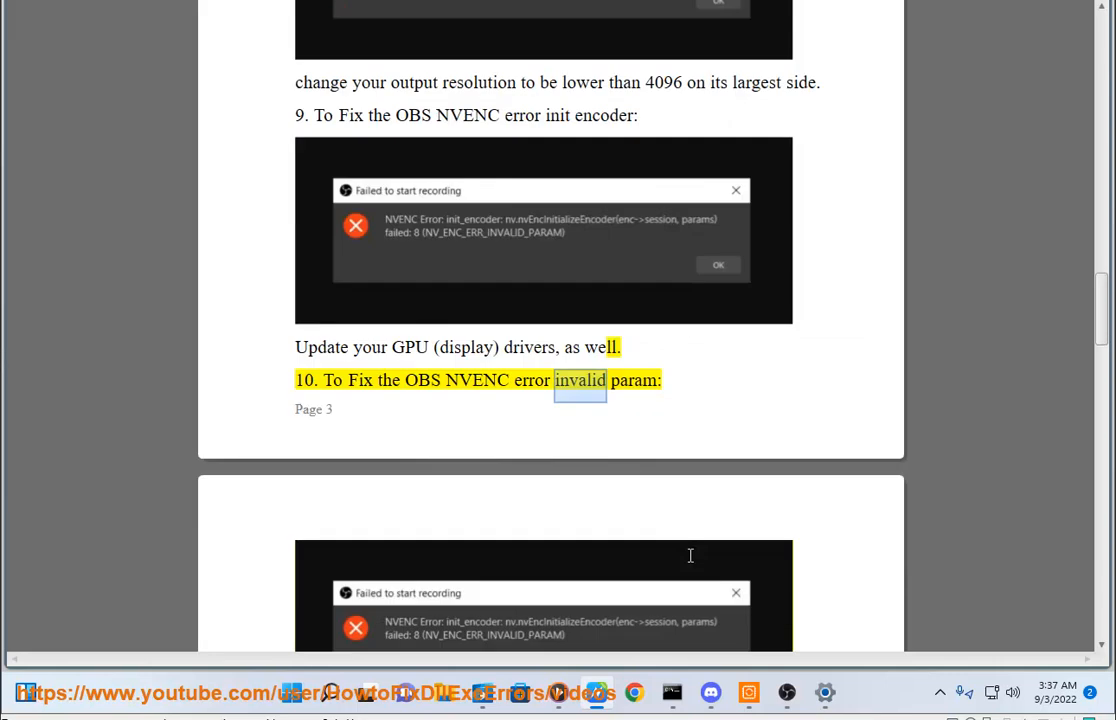
{"action": "scroll", "scroll_direction": "down", "scroll_amount": 3}
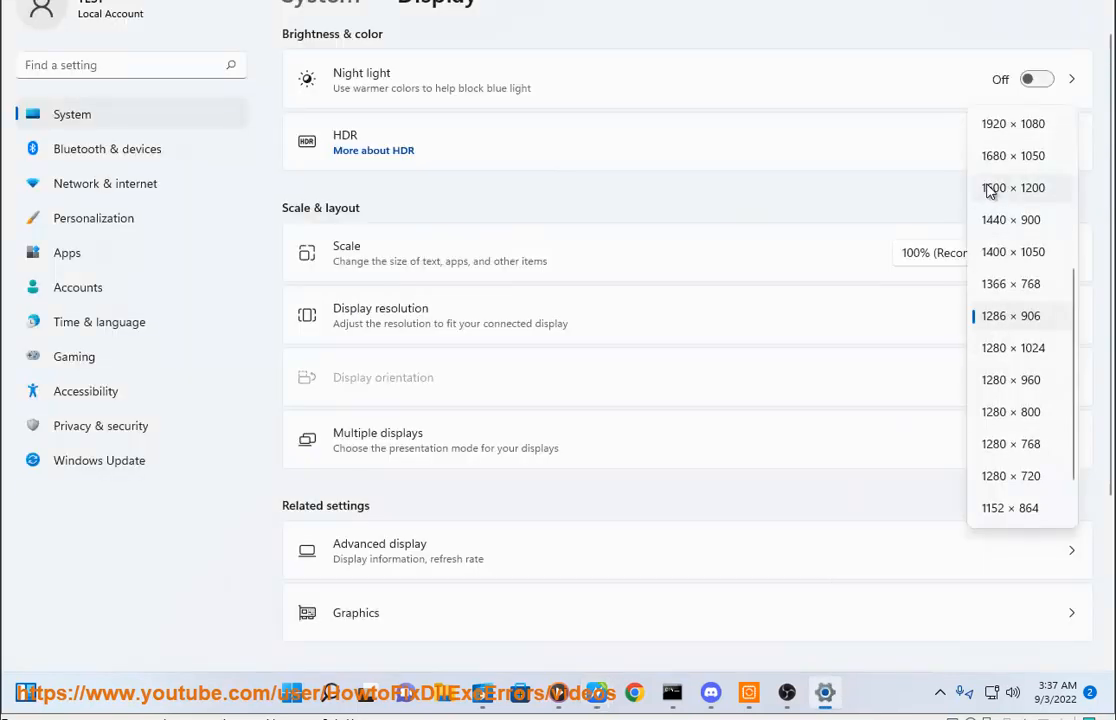
{"action": "mouse_move", "coordinate": [544, 670]}
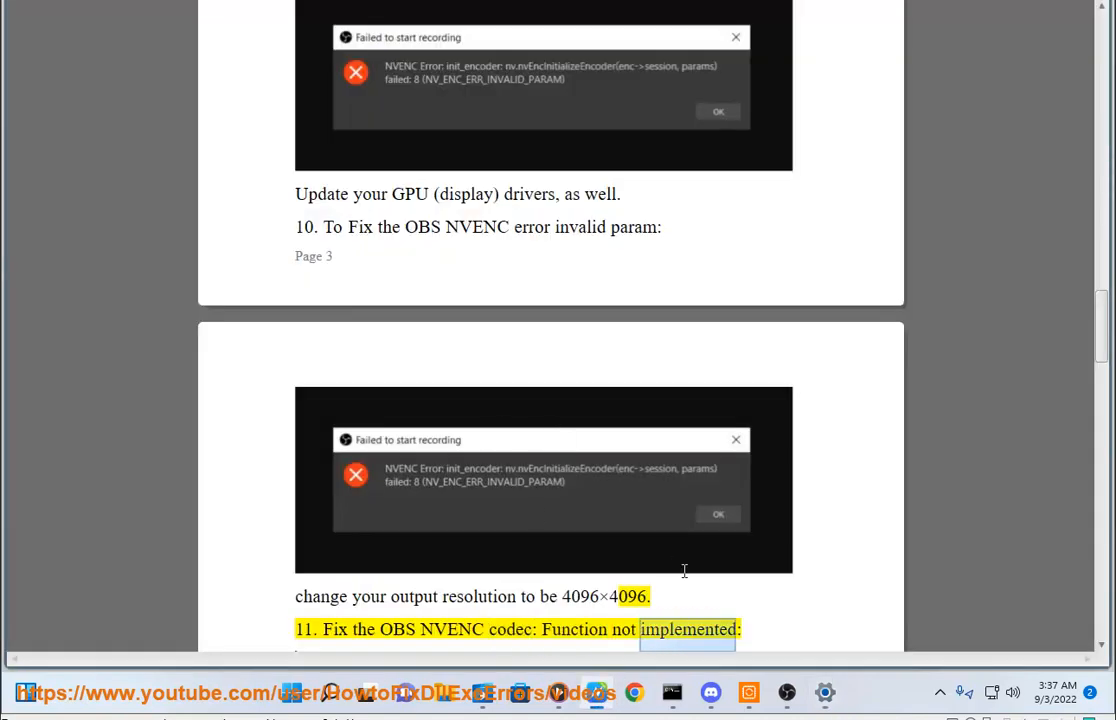
- Scroll to fixes 11 and 12 and select the word Video in fix 12
{"action": "scroll", "scroll_direction": "down", "scroll_amount": 3}
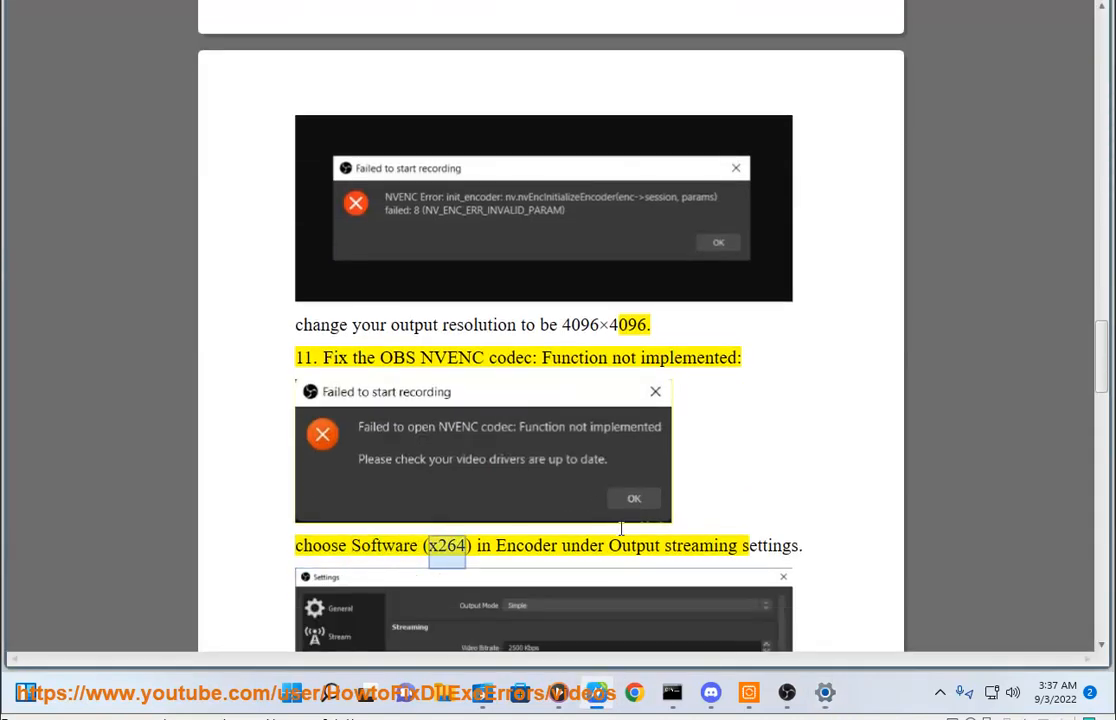
{"action": "scroll", "scroll_direction": "down", "scroll_amount": 3}
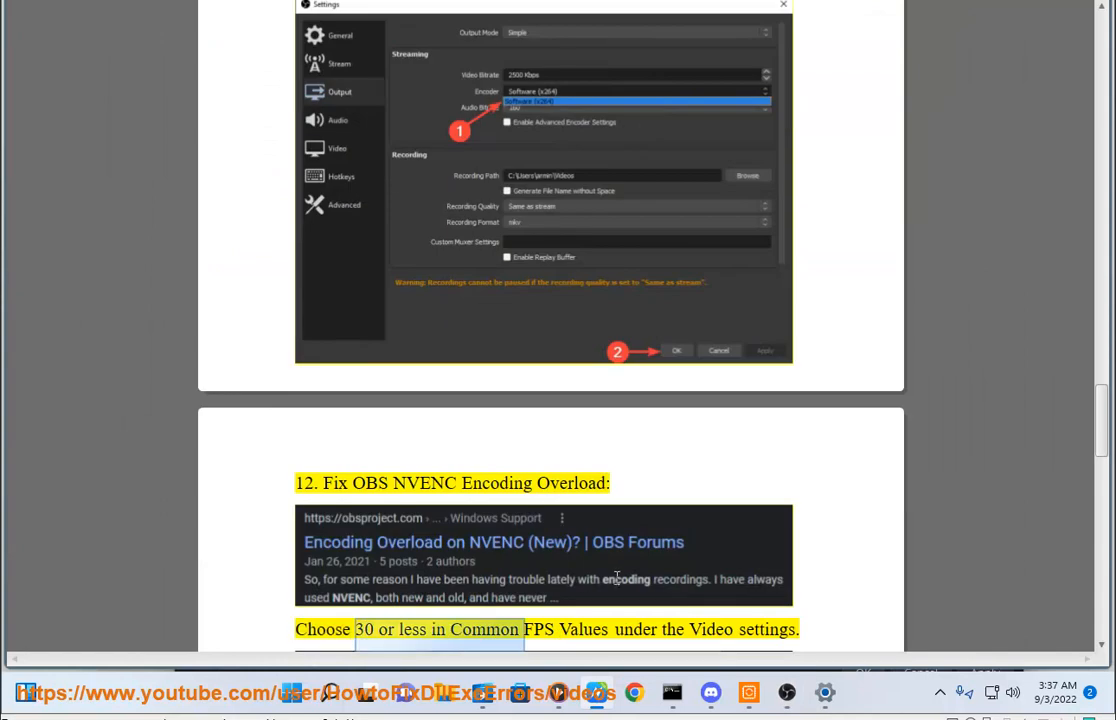
{"action": "double_click", "coordinate": [712, 628]}
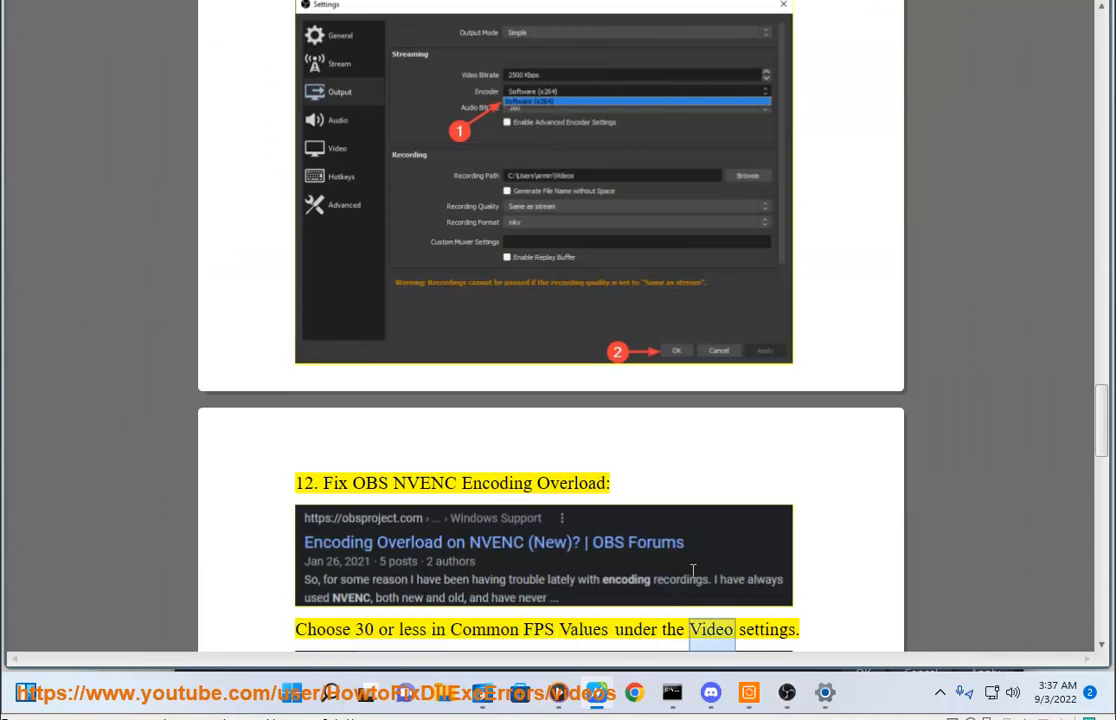